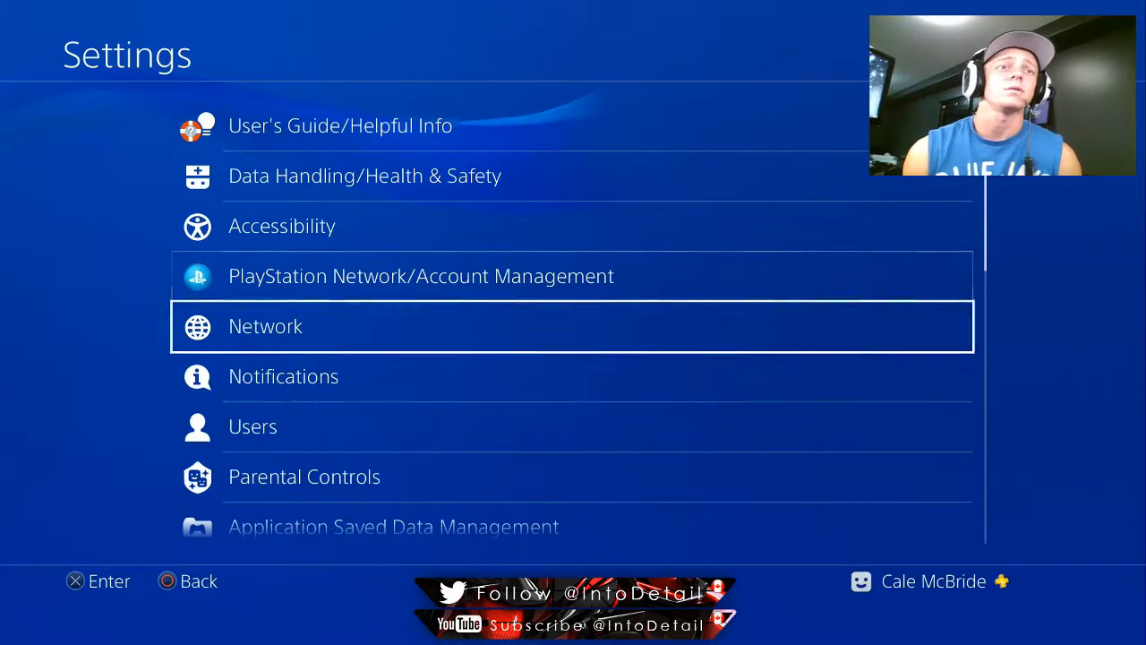
# Open the PS4 System settings and confirm Enable HDCP is left unchecked
pyautogui.scroll(-3)
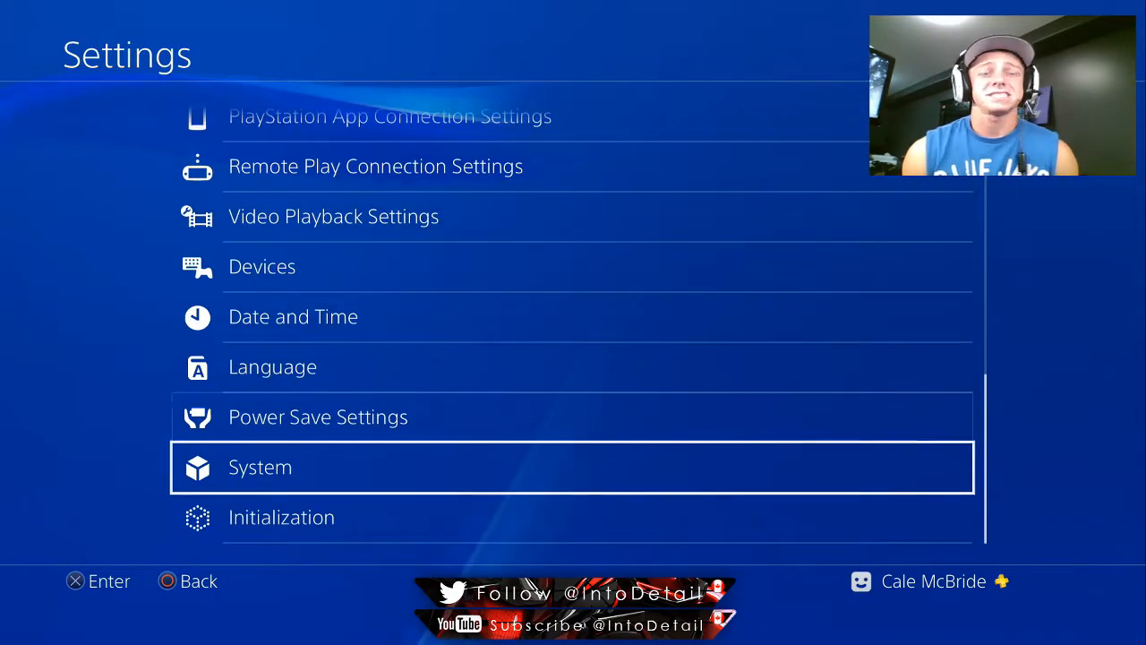
pyautogui.click(260, 466)
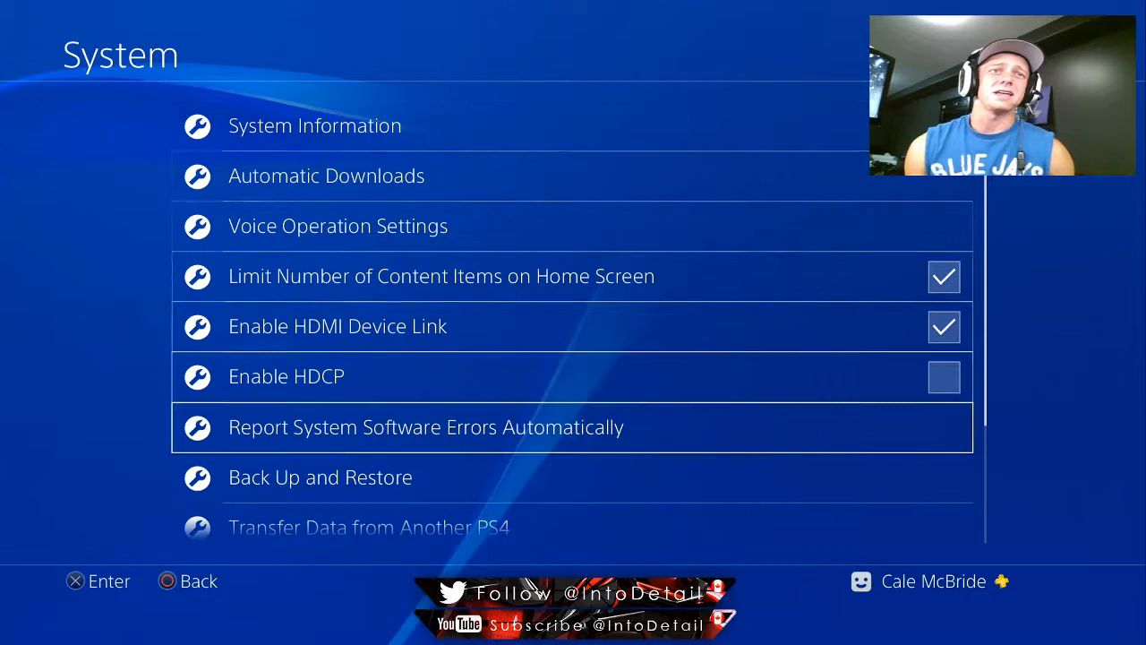
pyautogui.press('Up')
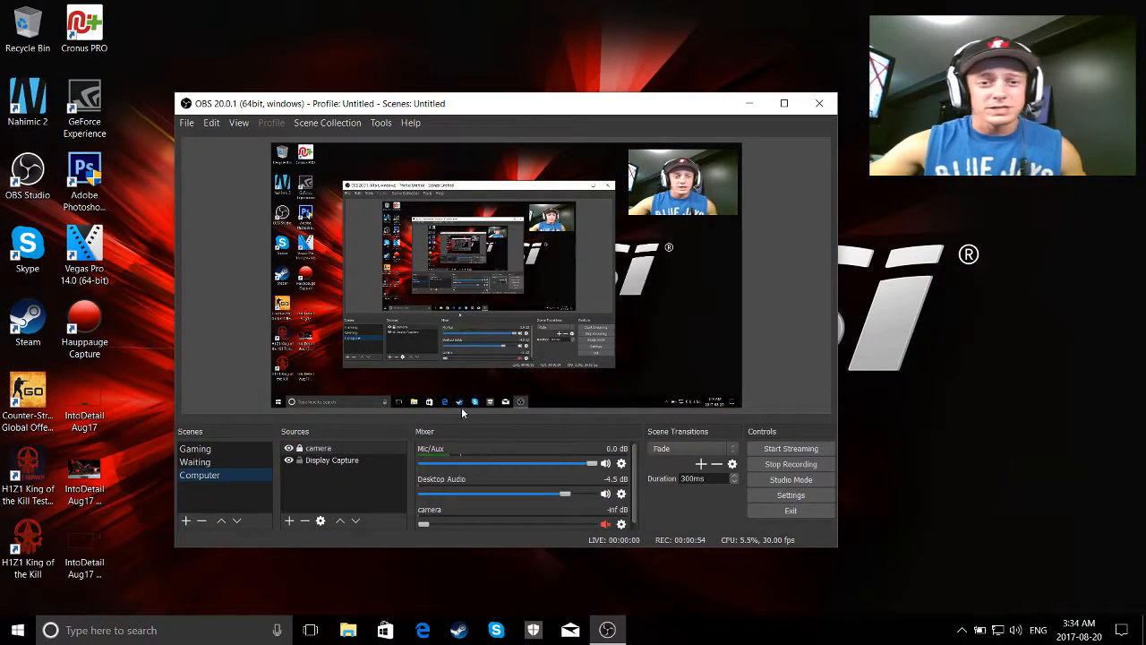
pyautogui.moveTo(431, 326)
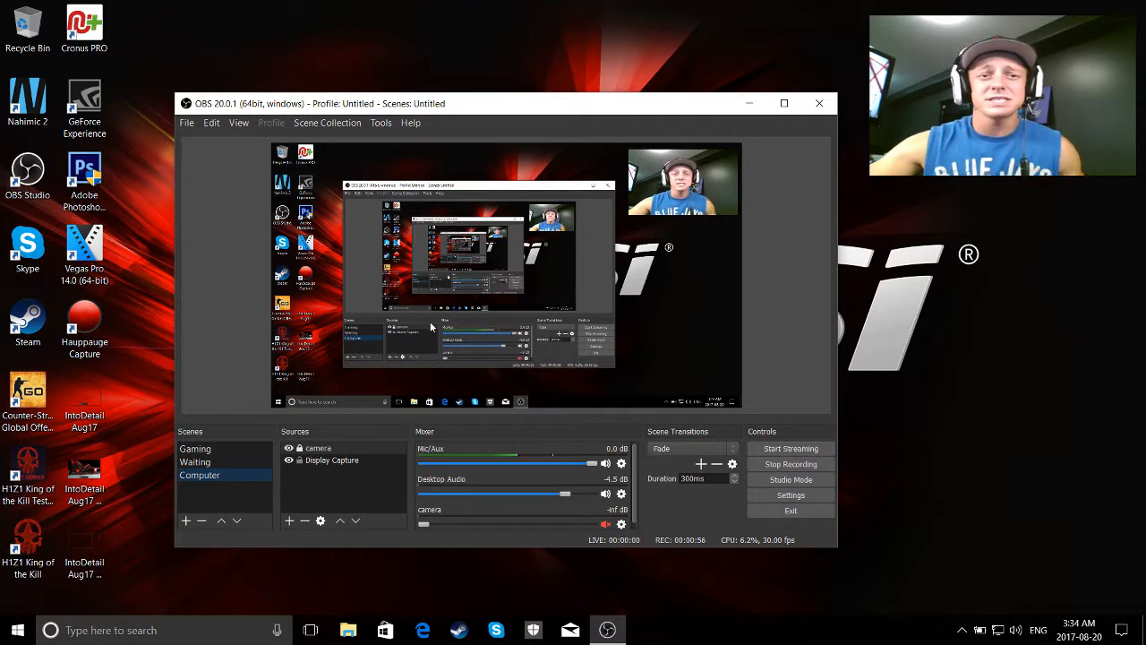
# Open Edge, go to Google, and search for 'obs download'
pyautogui.click(422, 629)
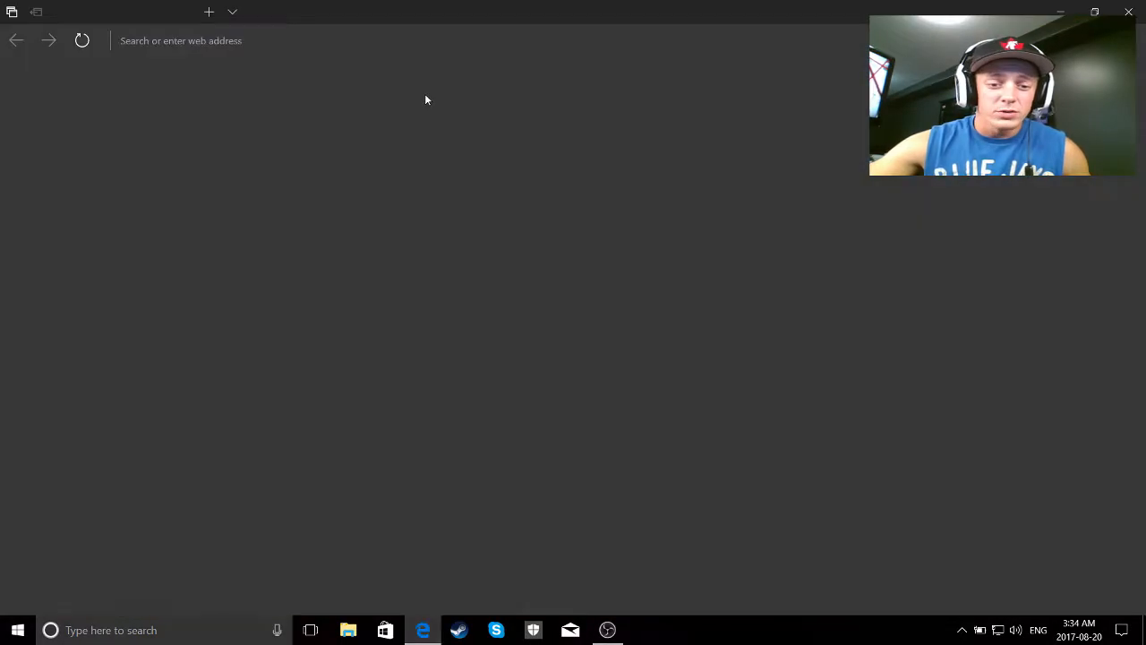
pyautogui.click(179, 41)
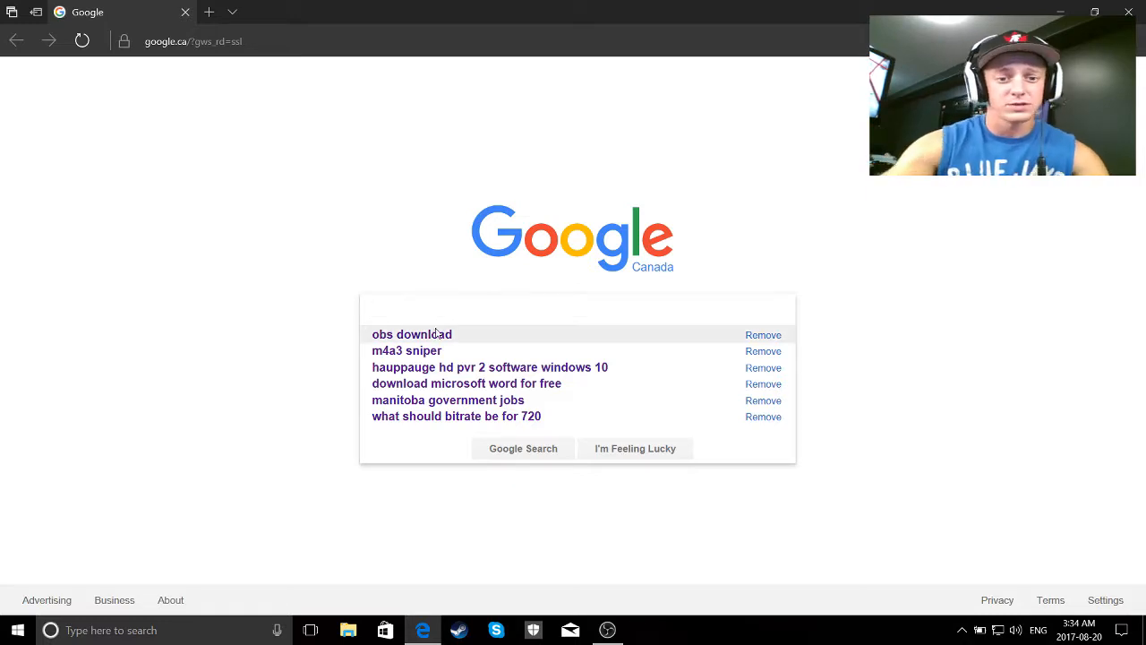
pyautogui.click(412, 334)
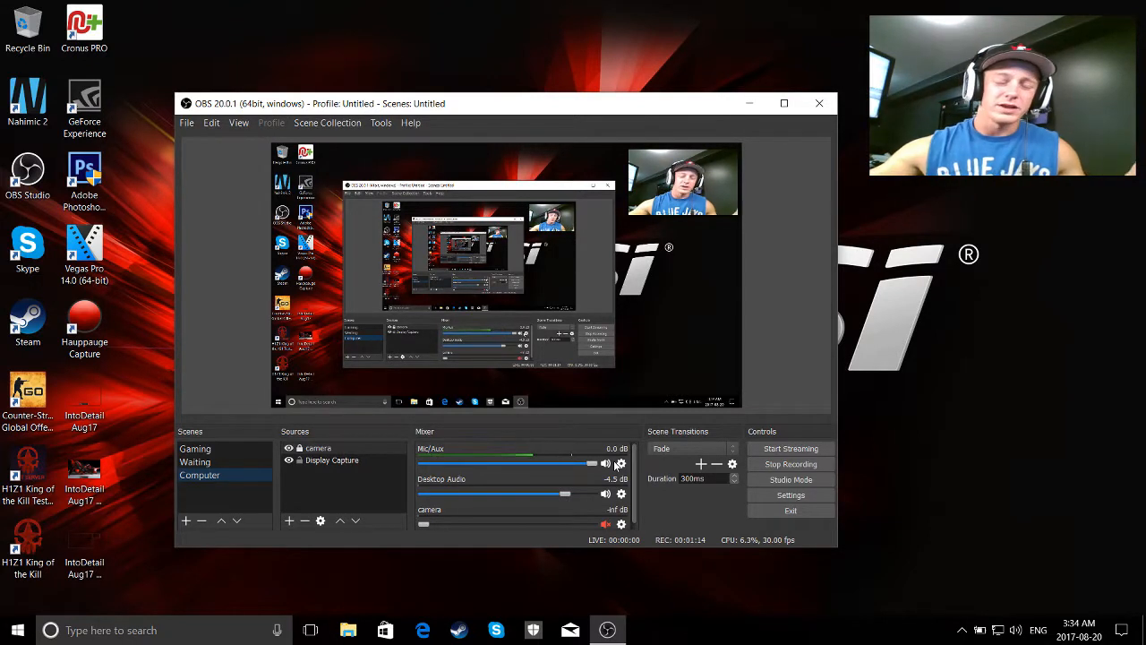
pyautogui.moveTo(297, 500)
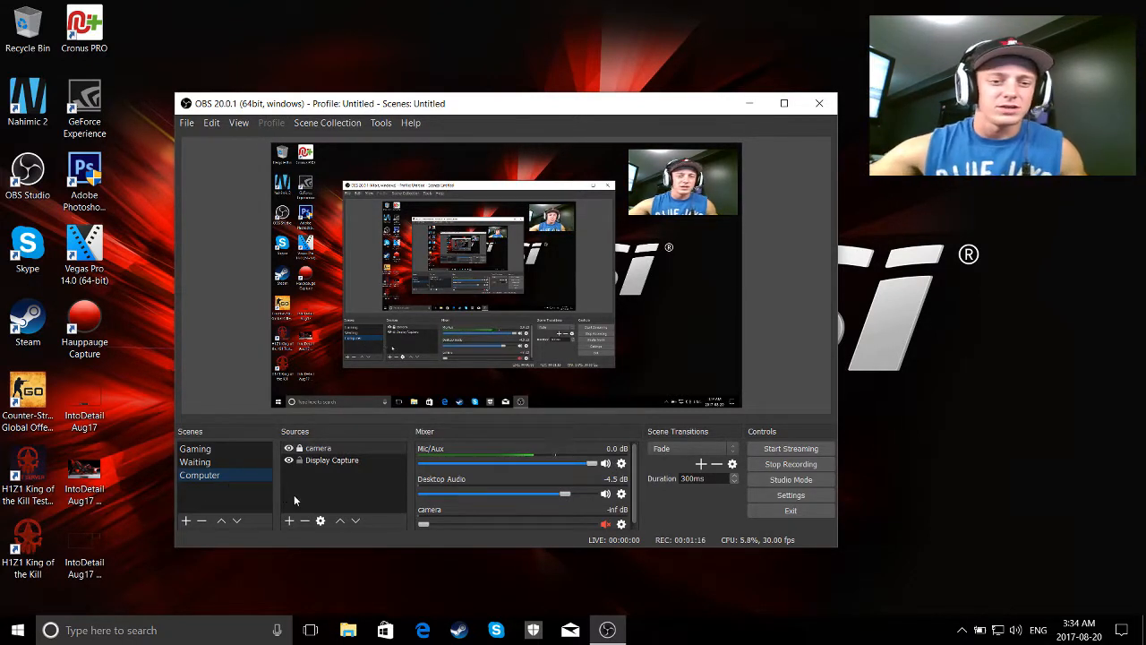
pyautogui.moveTo(332, 486)
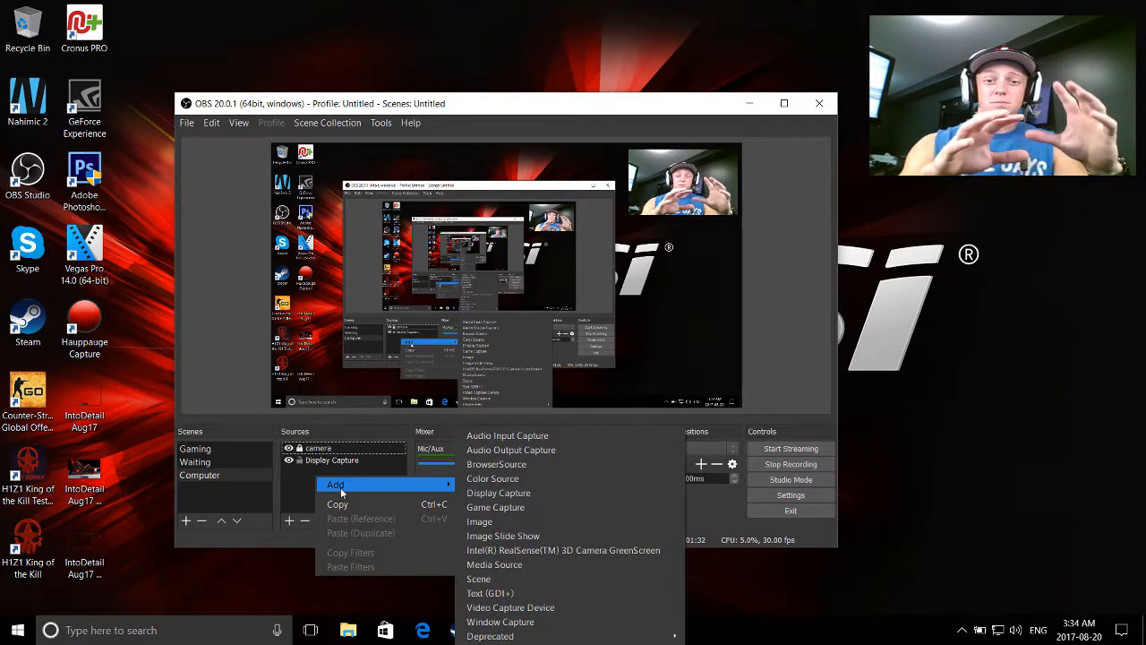
pyautogui.moveTo(478, 579)
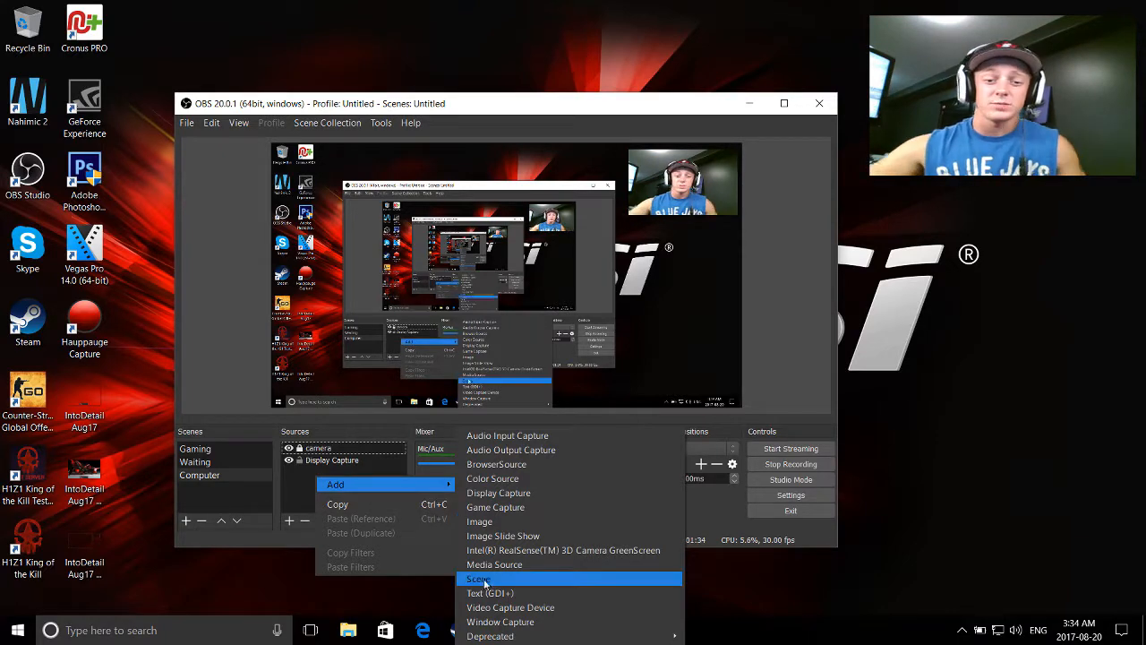
pyautogui.moveTo(510, 607)
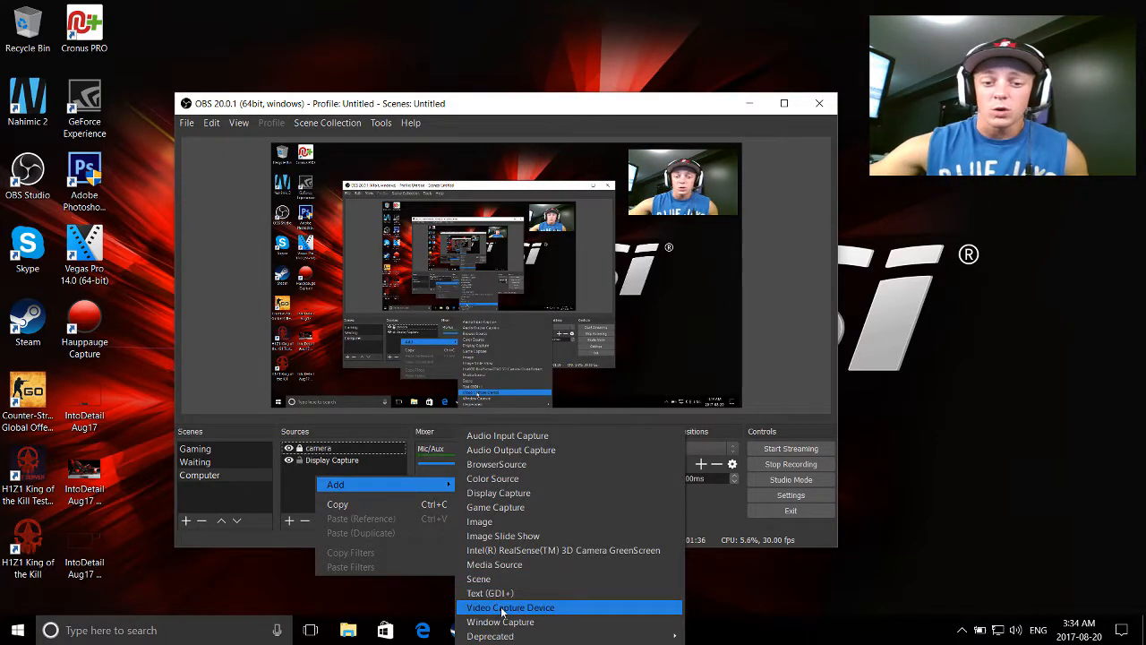
# Add Video Capture Device 2 using the Hauppauge Siena Video Capture device
pyautogui.click(509, 607)
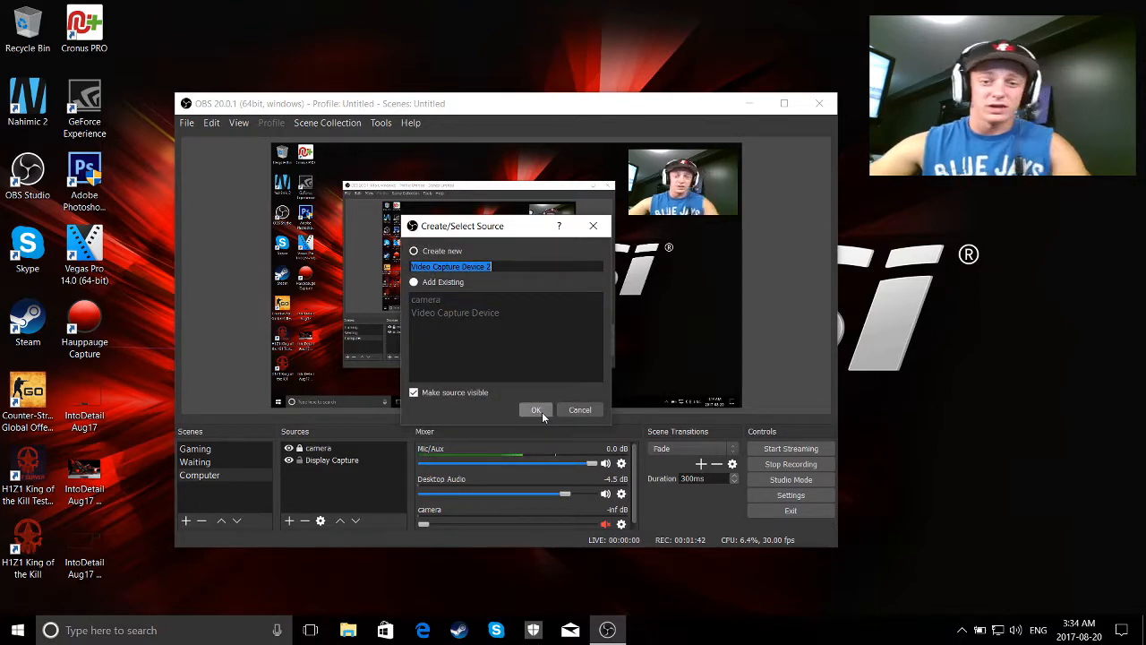
pyautogui.click(536, 409)
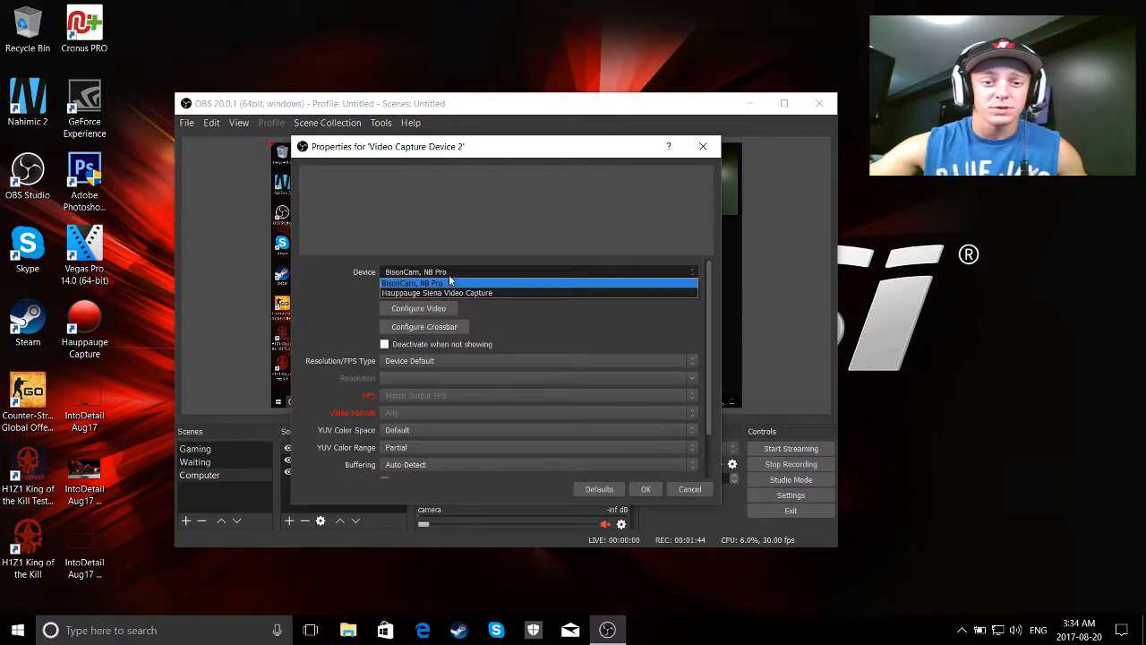
pyautogui.moveTo(436, 293)
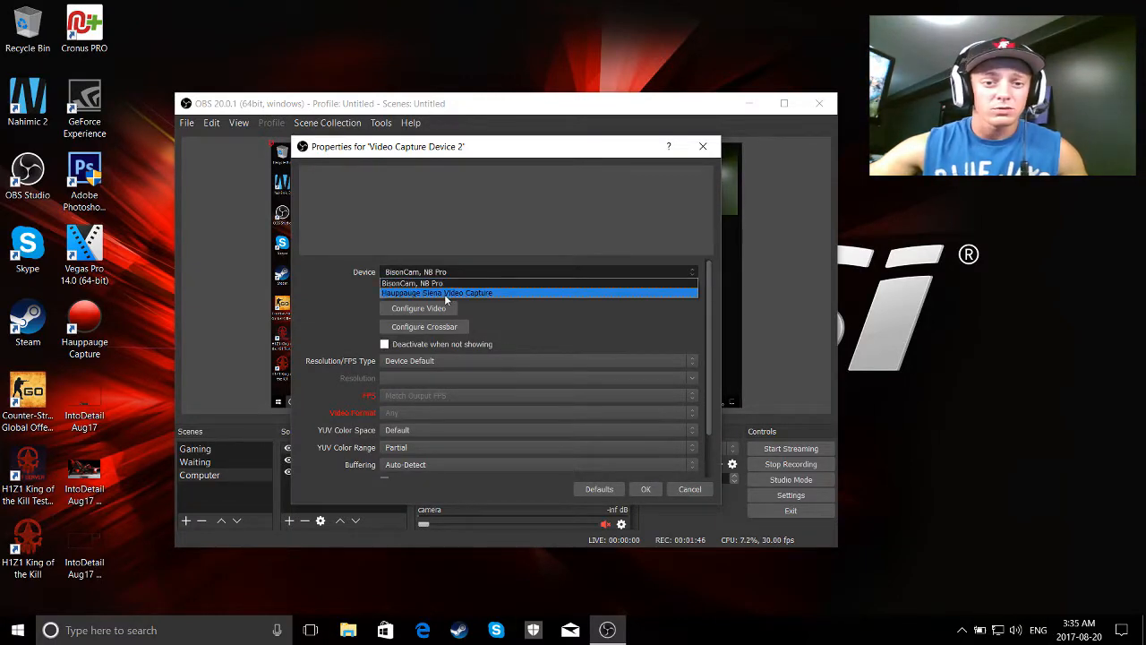
pyautogui.click(645, 488)
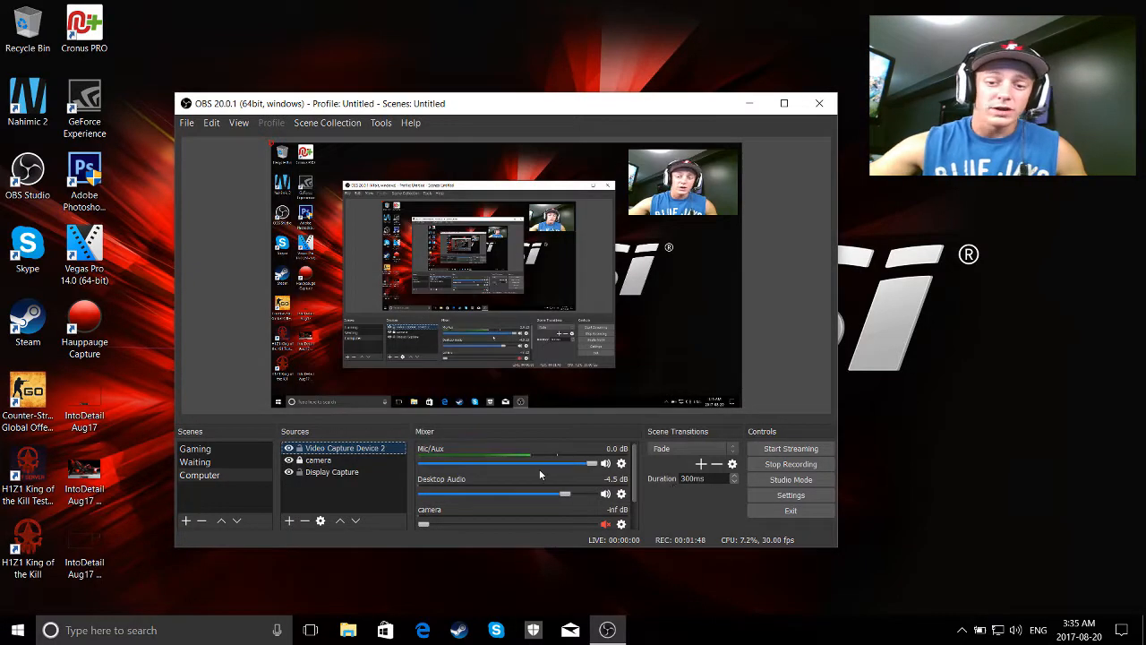
pyautogui.moveTo(340, 487)
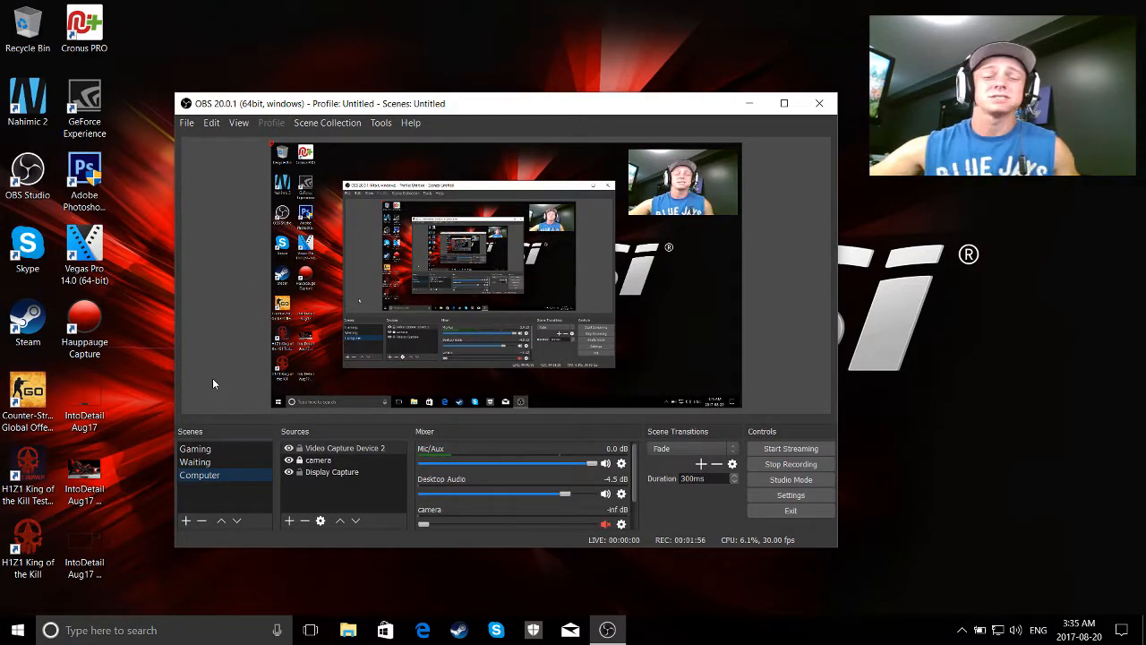
# Preview the Rachni theme in General settings, then restore the Dark theme
pyautogui.click(211, 123)
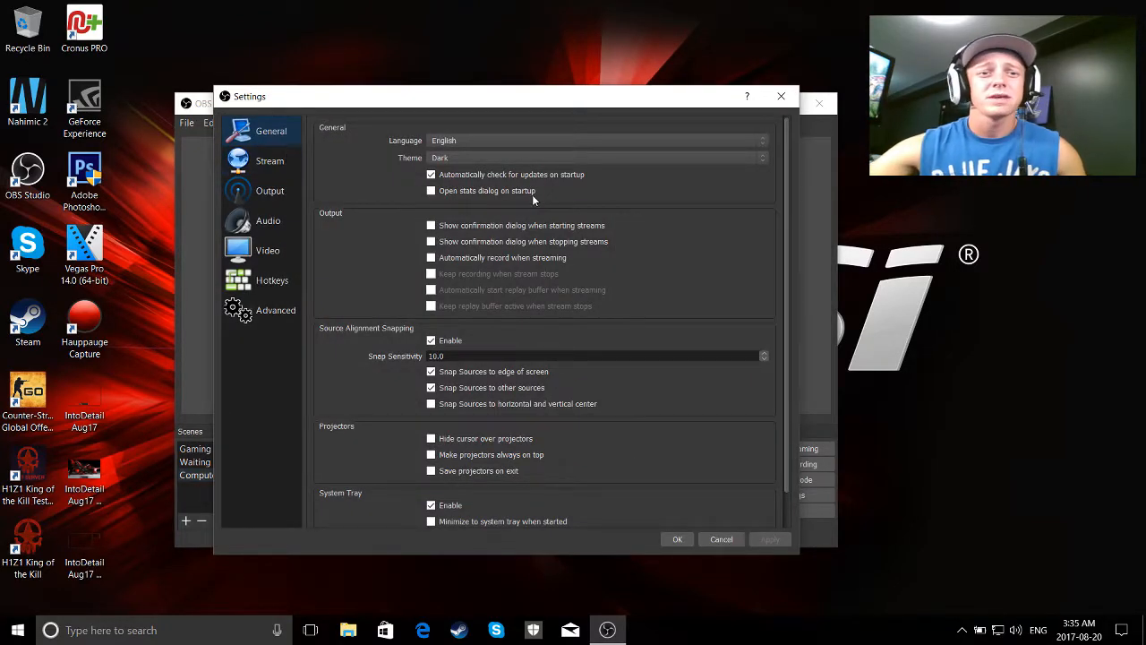
pyautogui.moveTo(490, 166)
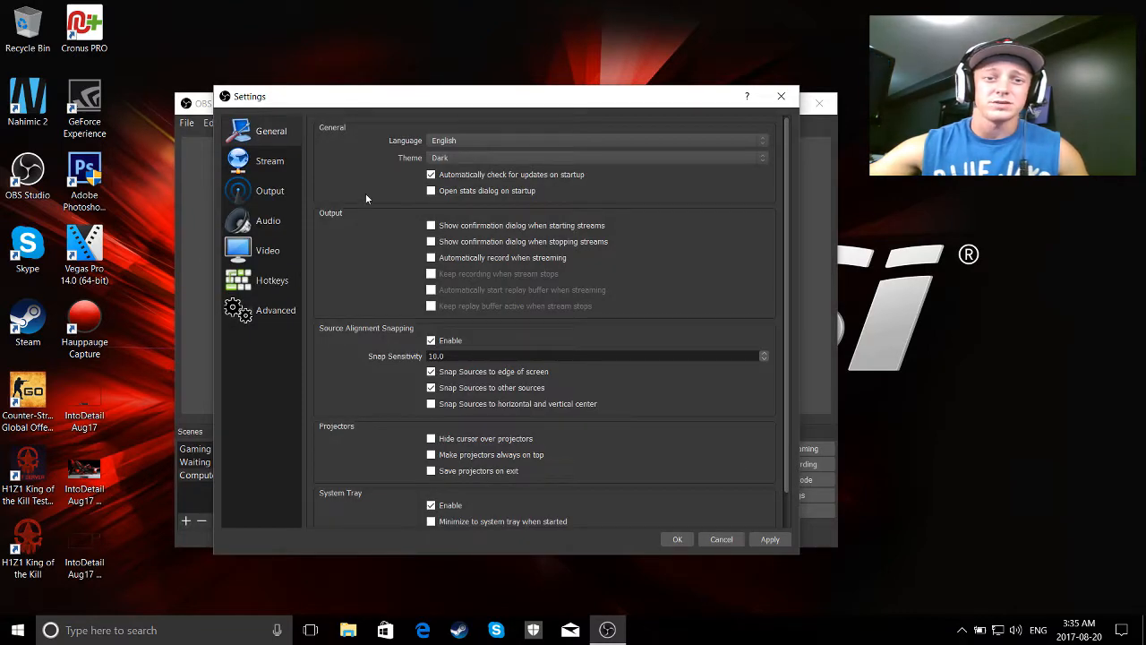
pyautogui.moveTo(477, 157)
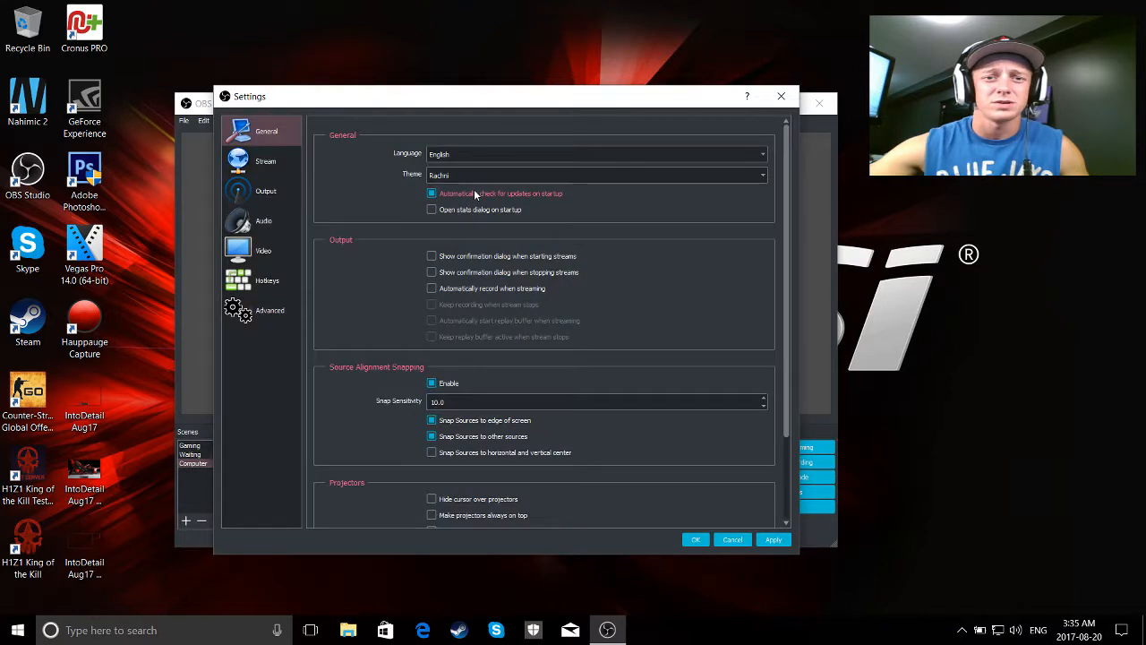
pyautogui.click(761, 175)
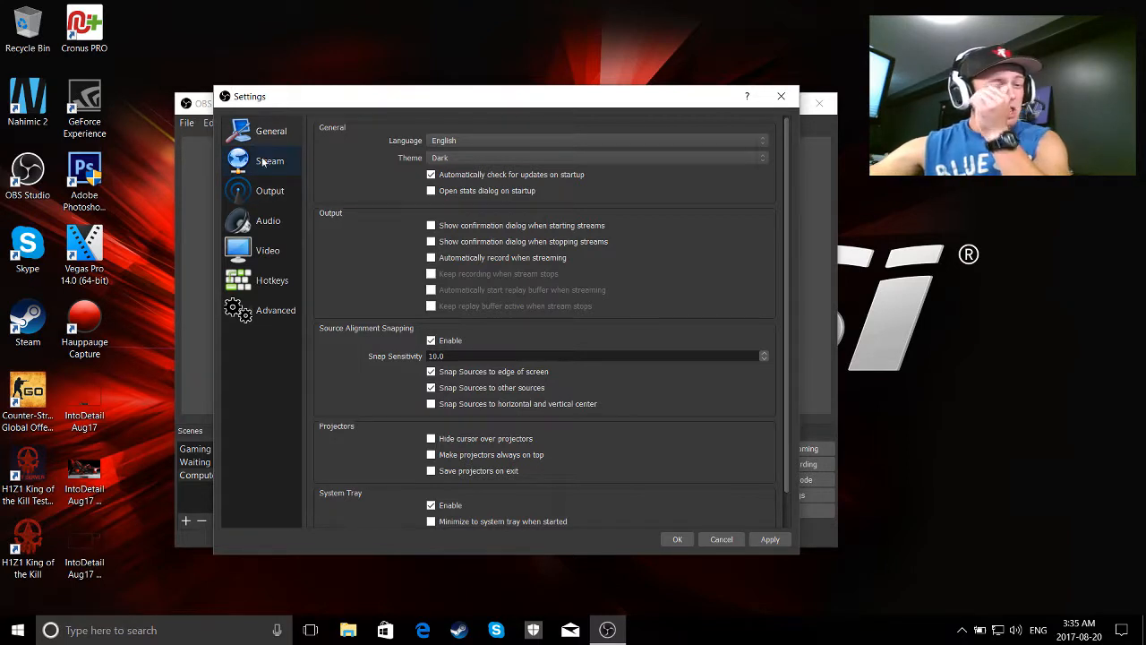
pyautogui.click(270, 160)
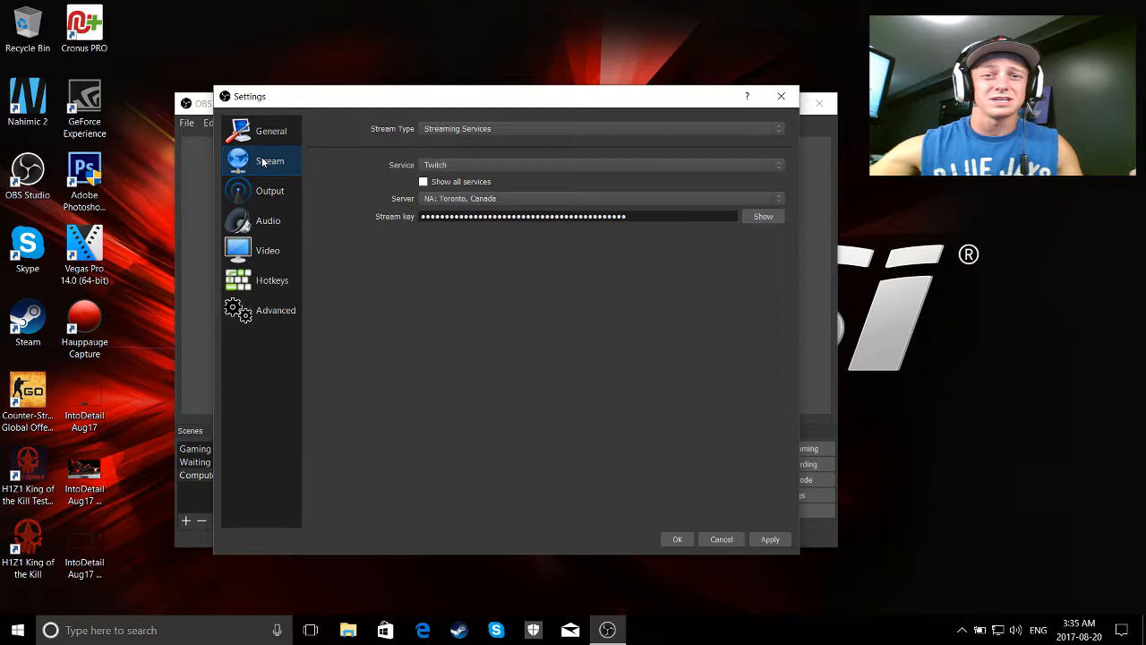
pyautogui.click(269, 190)
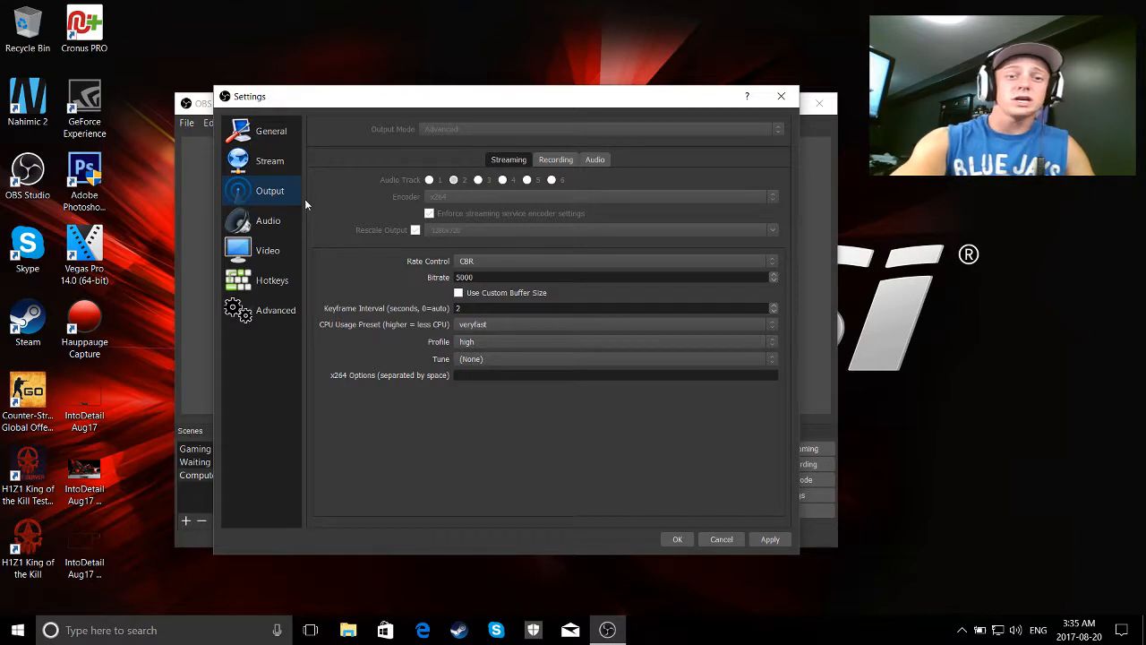
pyautogui.moveTo(412, 208)
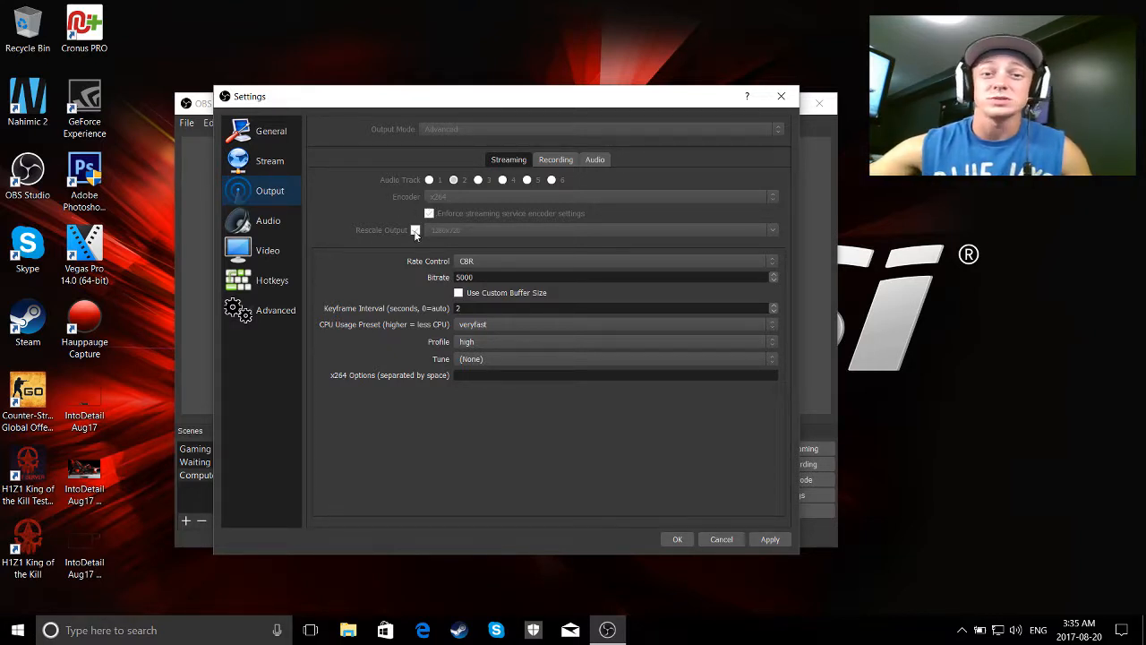
pyautogui.moveTo(455, 240)
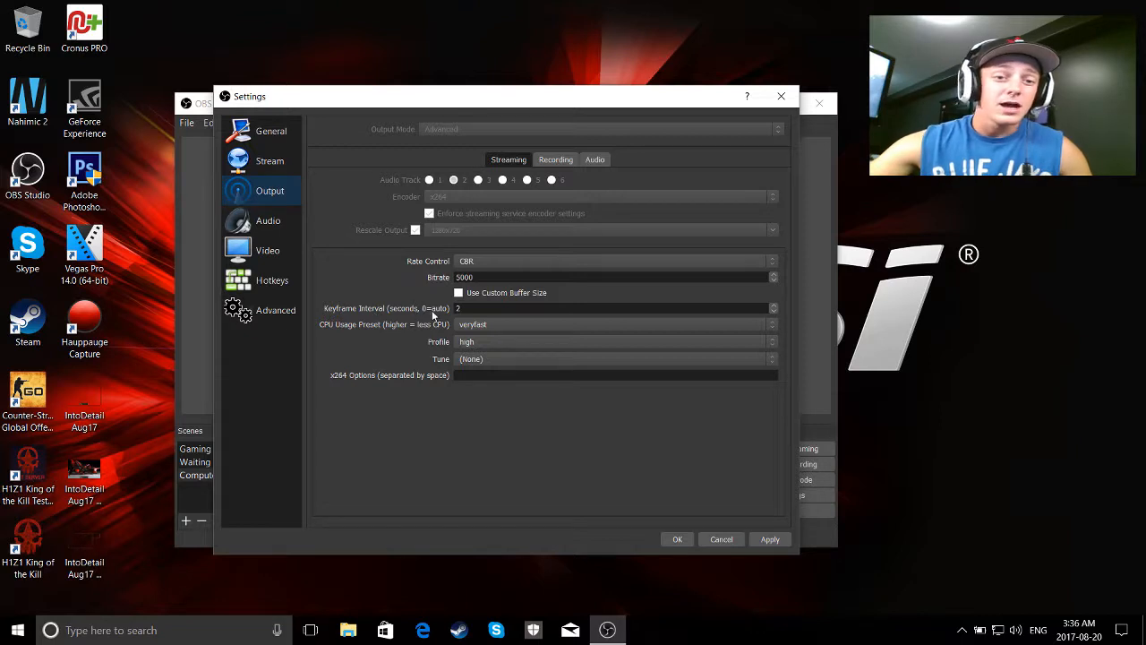
pyautogui.moveTo(361, 325)
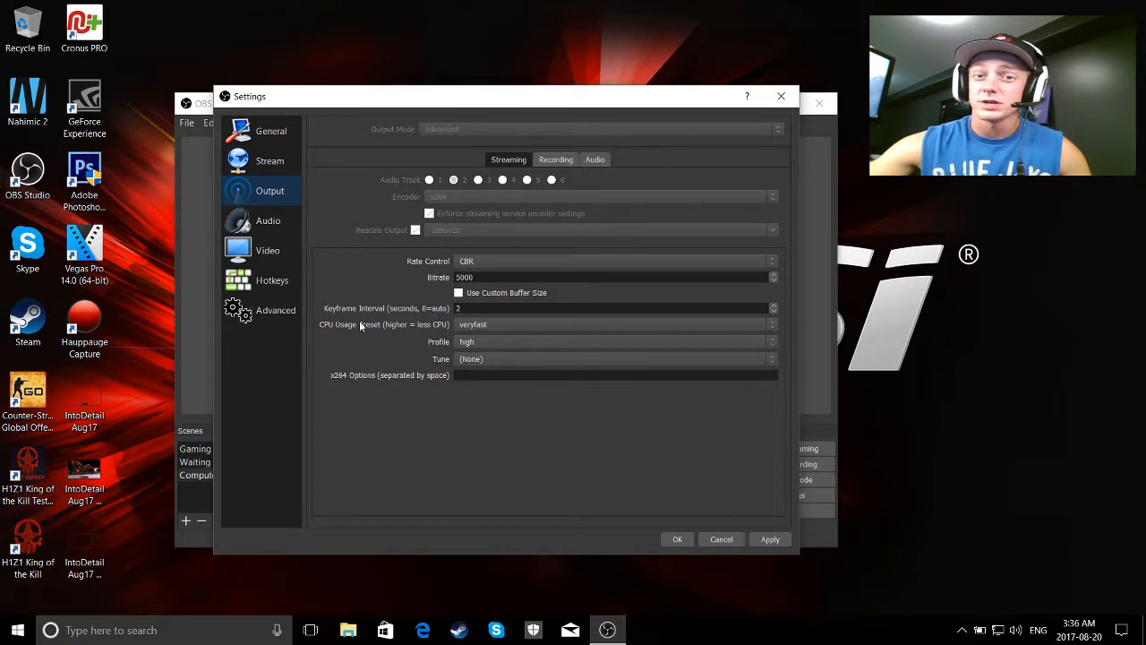
pyautogui.moveTo(478, 334)
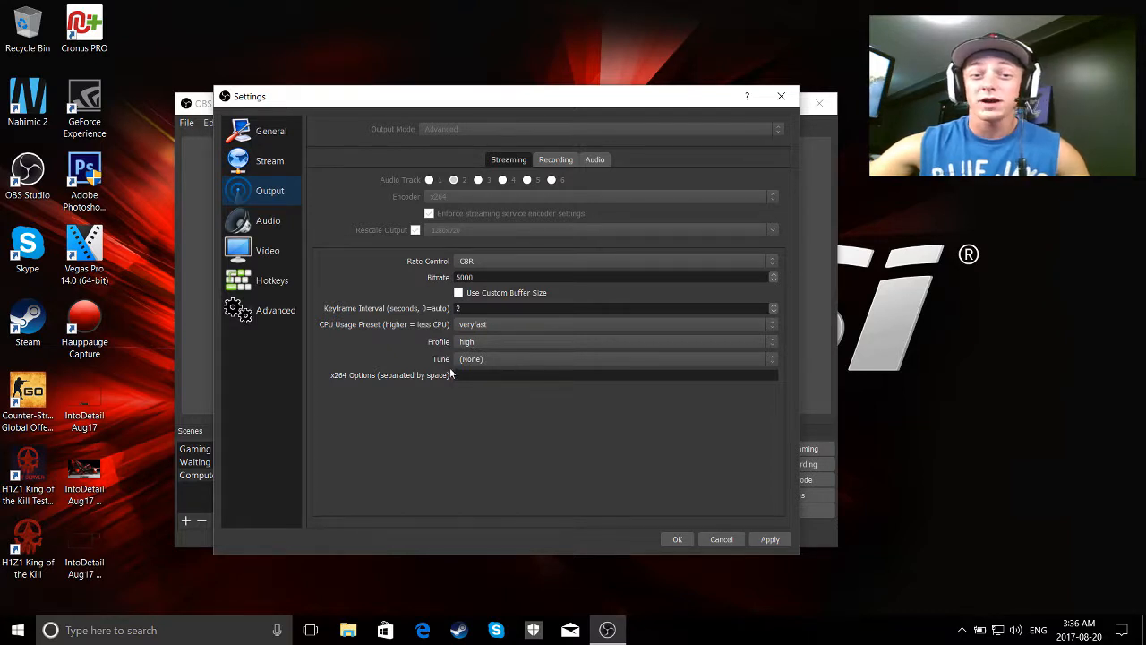
pyautogui.moveTo(493, 263)
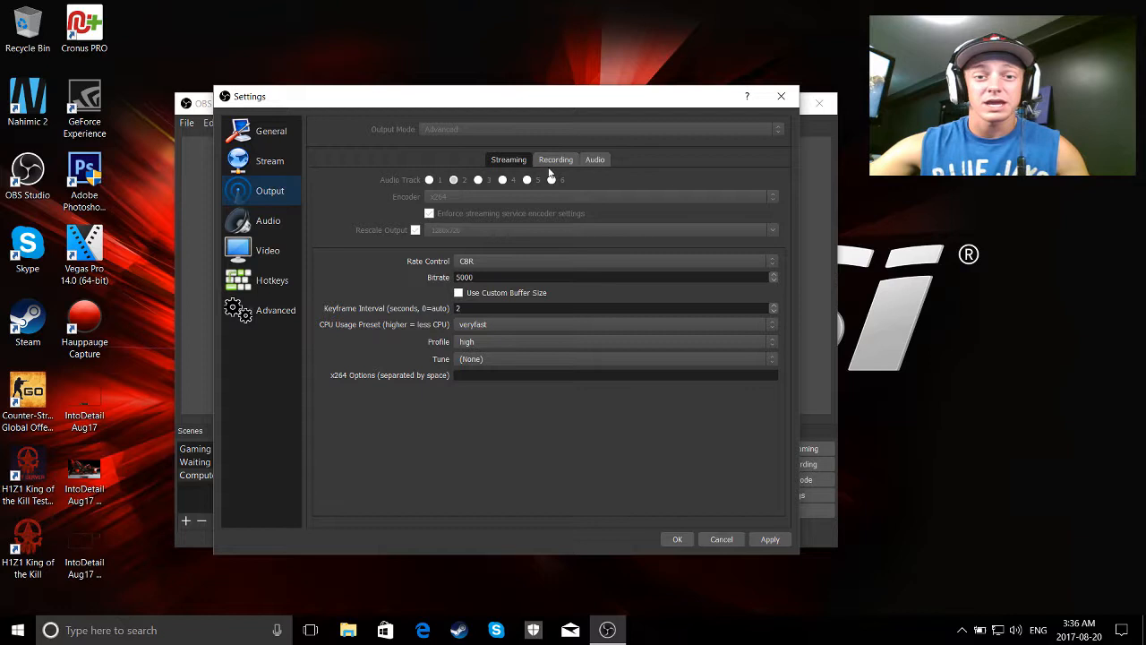
# Review the Recording and Audio track output settings, then view the 44.1 kHz stereo Audio page
pyautogui.click(551, 159)
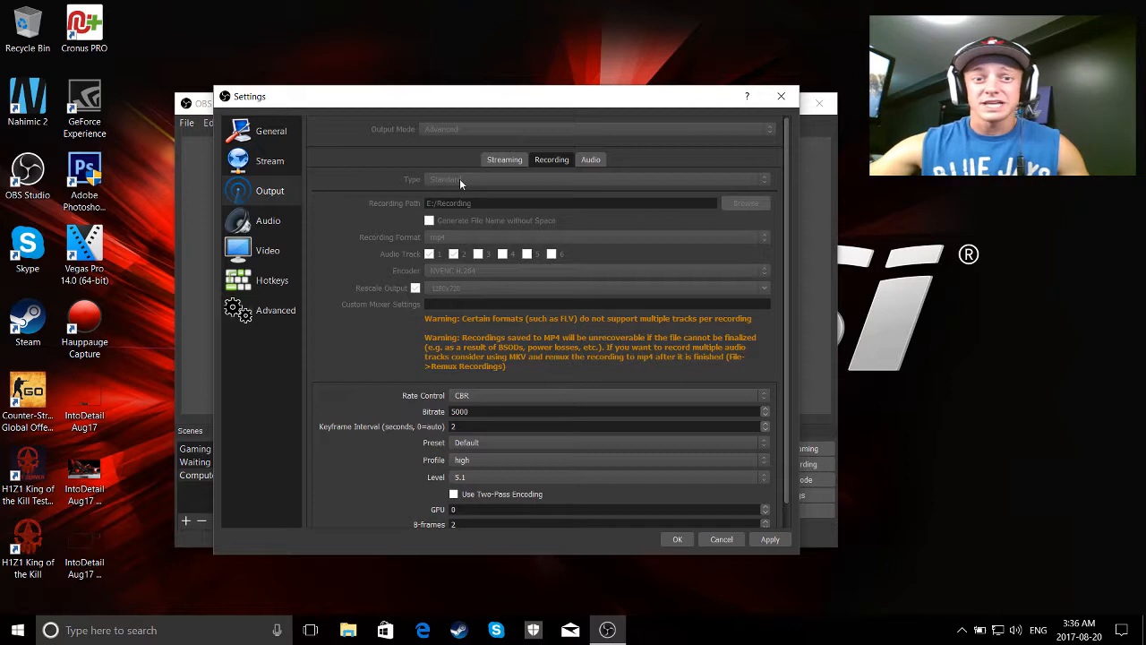
pyautogui.moveTo(434, 215)
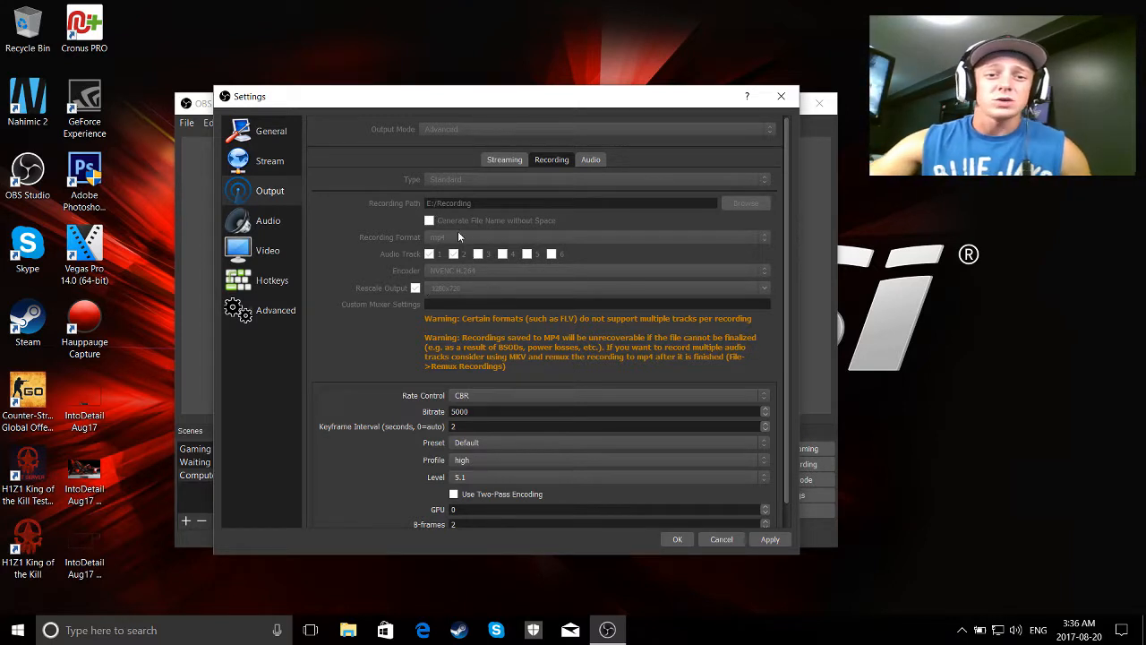
pyautogui.moveTo(443, 235)
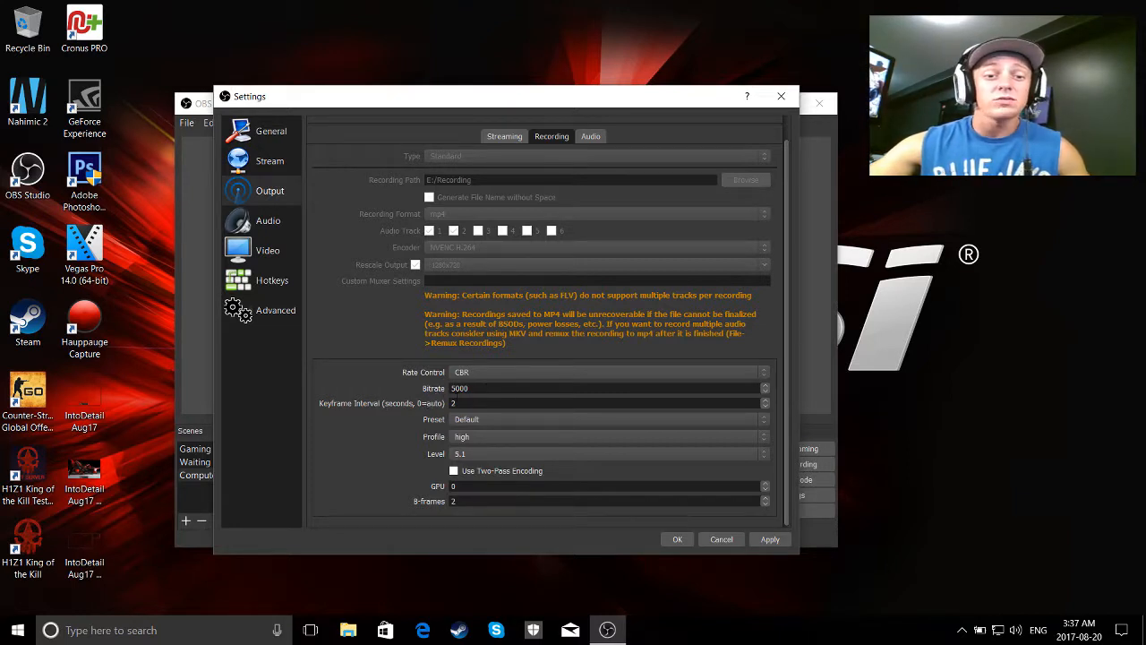
pyautogui.moveTo(463, 429)
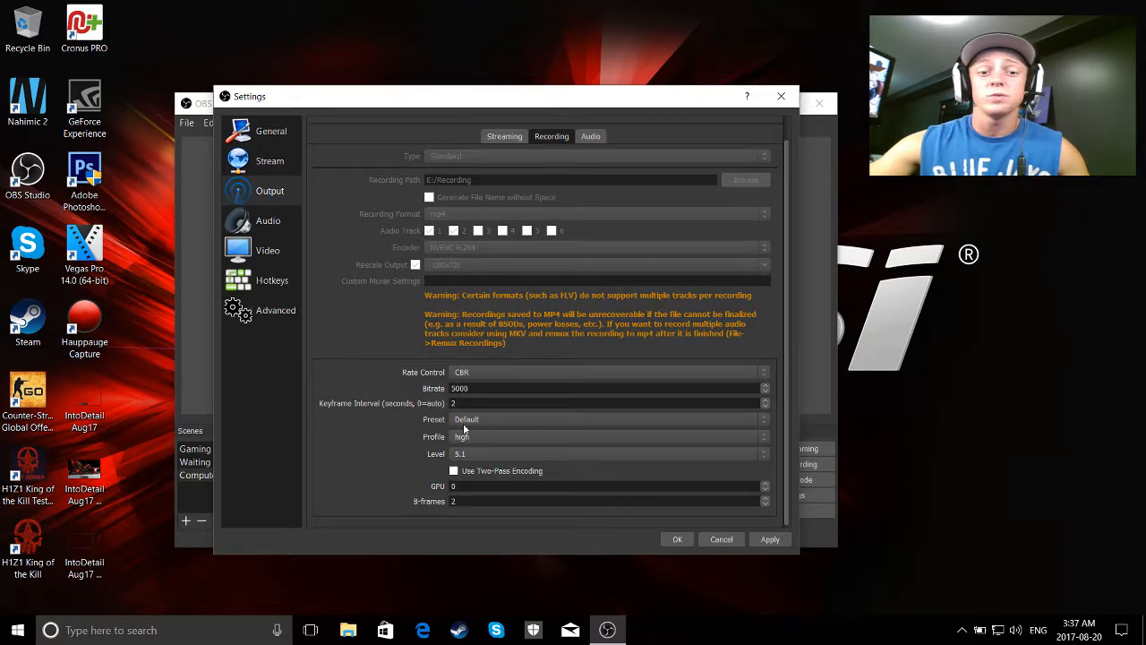
pyautogui.moveTo(466, 459)
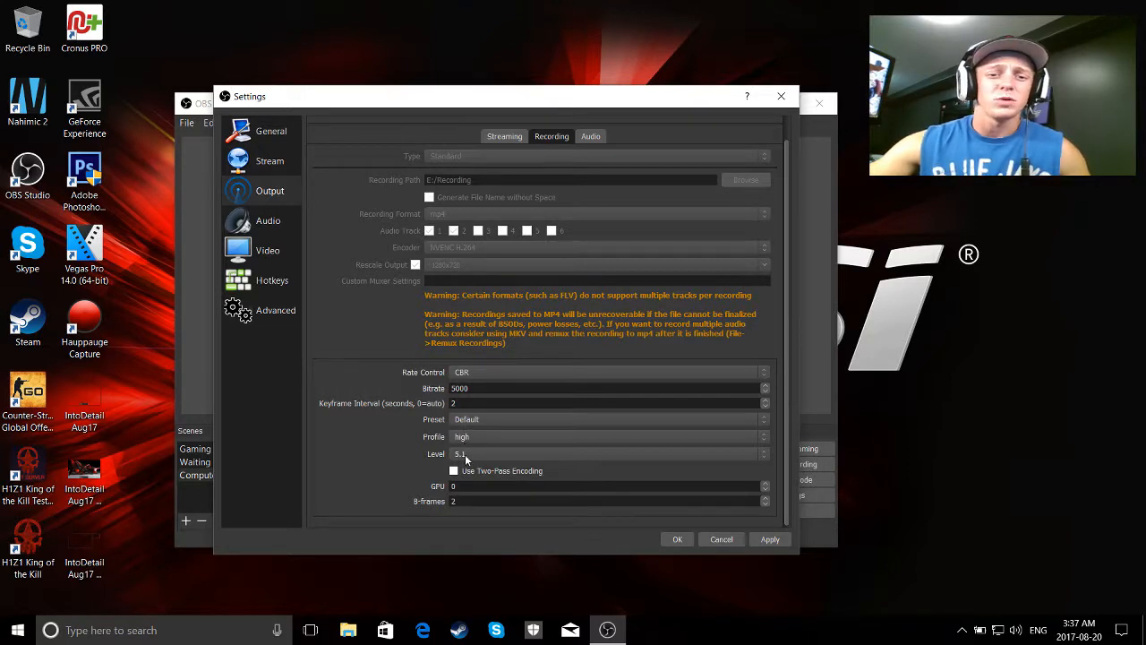
pyautogui.moveTo(374, 447)
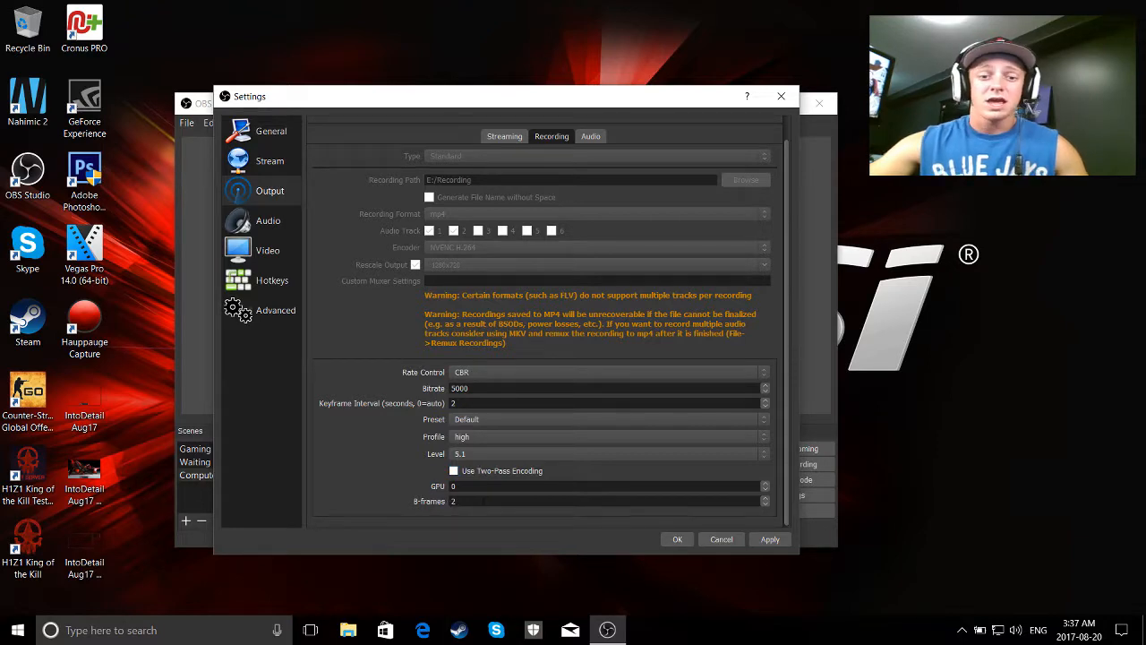
pyautogui.click(590, 136)
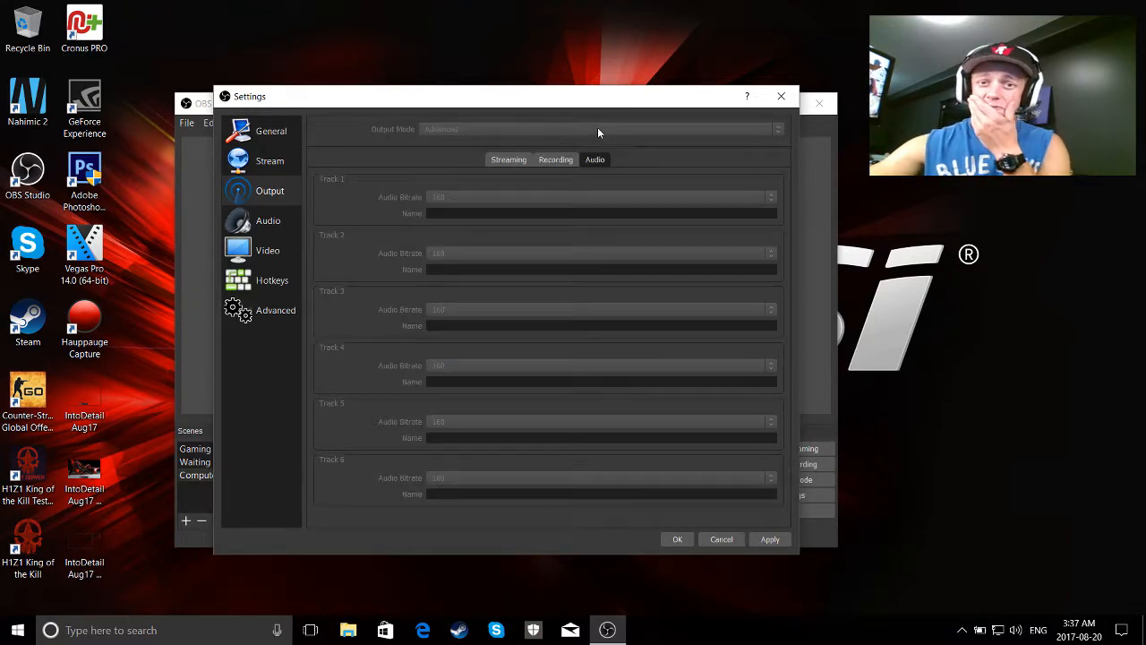
pyautogui.click(268, 220)
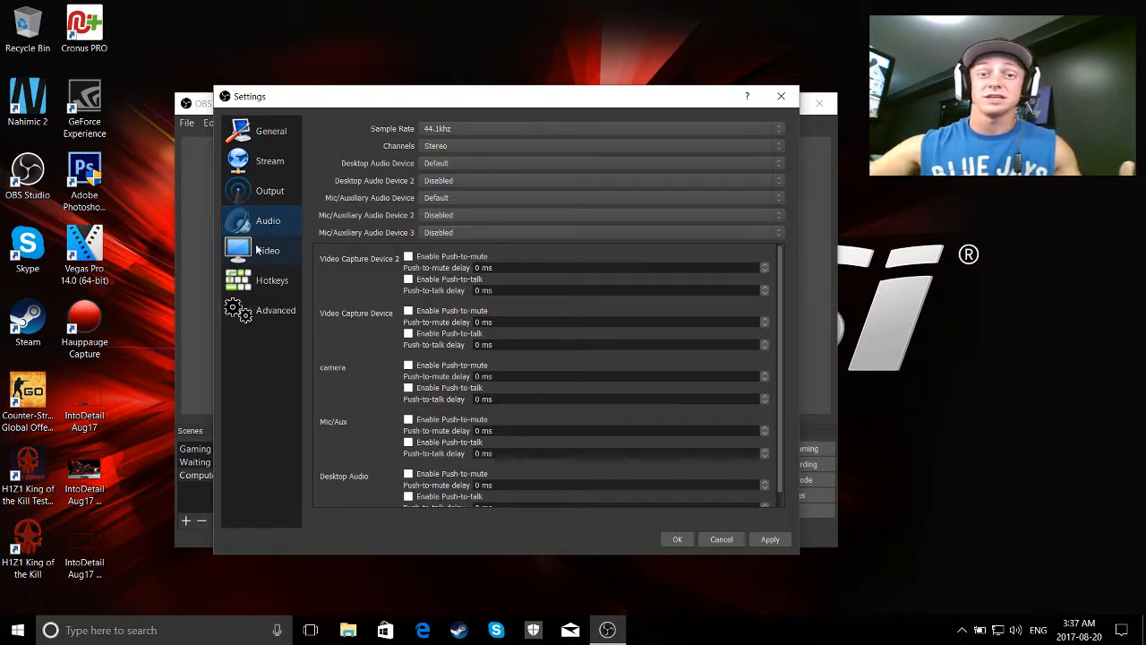
# Check the 1920x1080 base and 1280x720 output resolutions, then browse the hotkey list
pyautogui.click(268, 249)
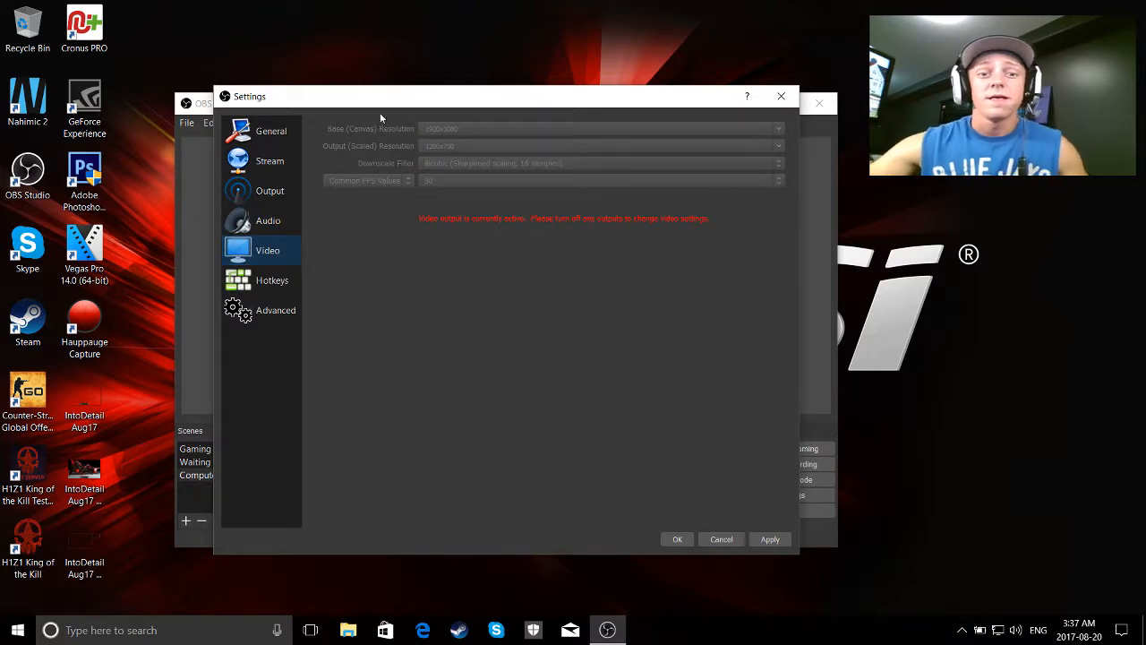
pyautogui.moveTo(452, 132)
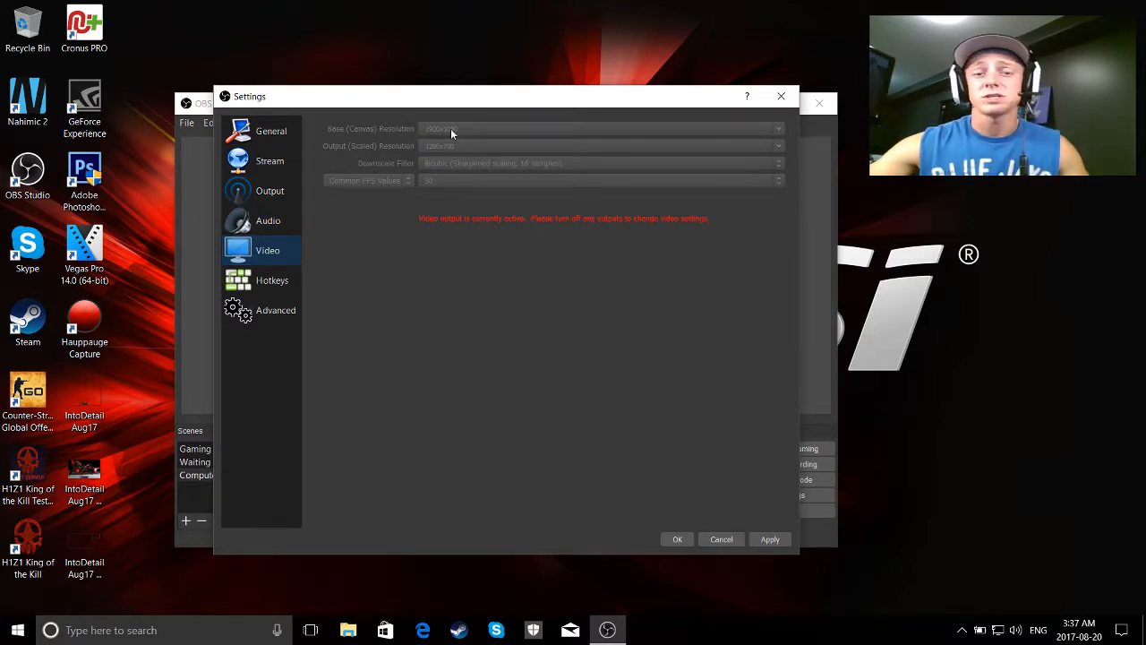
pyautogui.moveTo(453, 141)
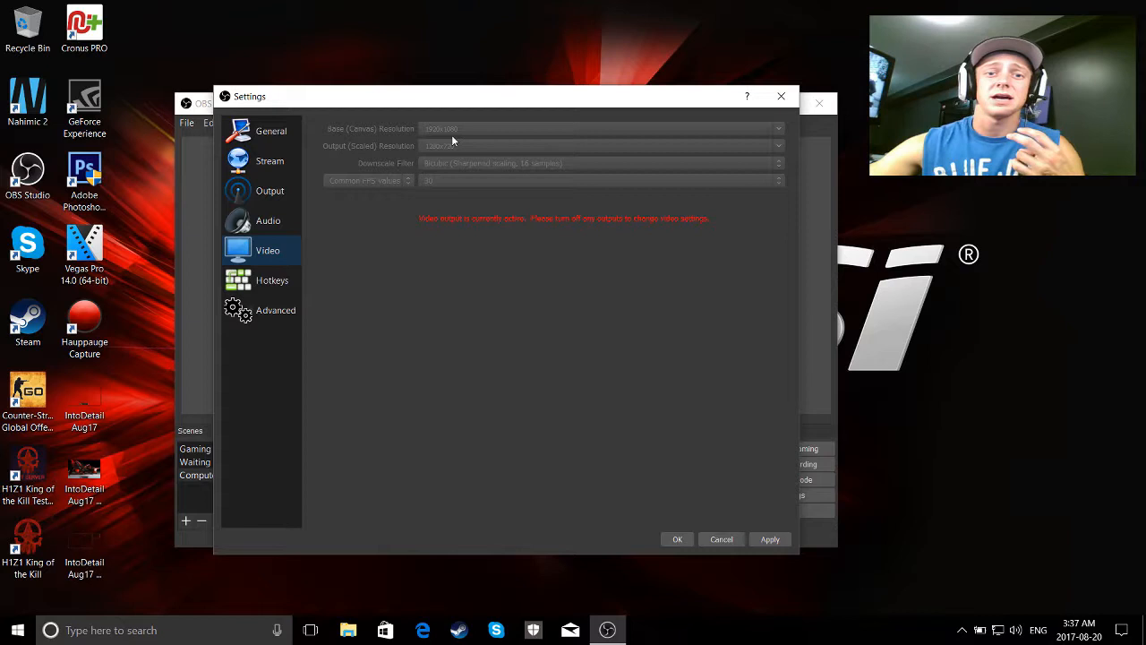
pyautogui.moveTo(425, 169)
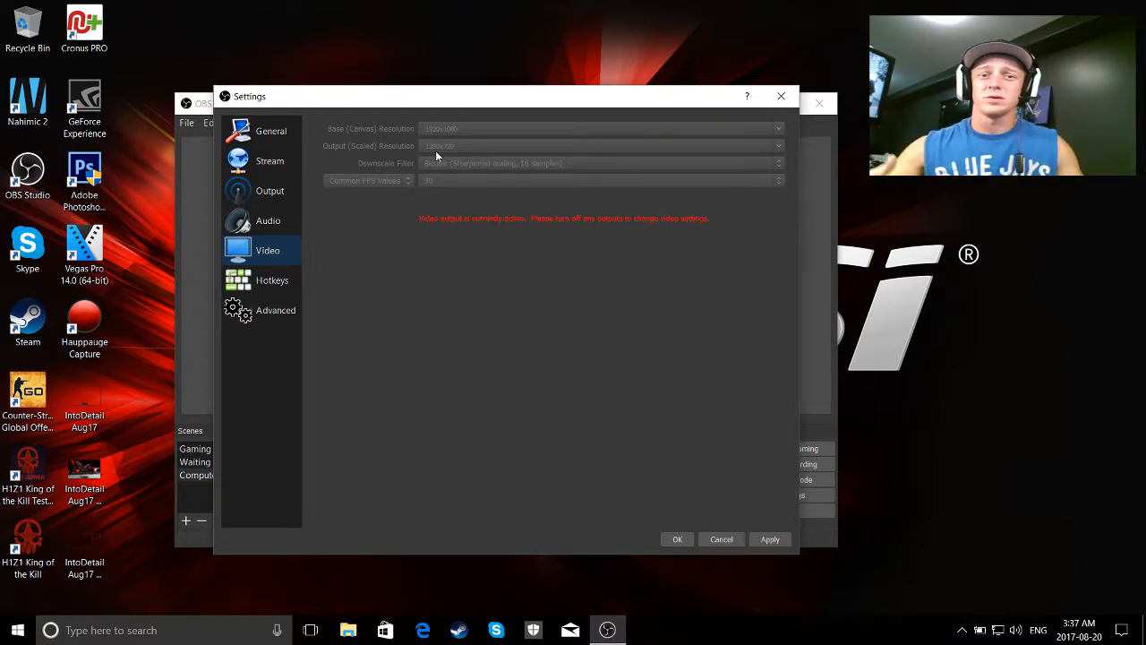
pyautogui.moveTo(479, 209)
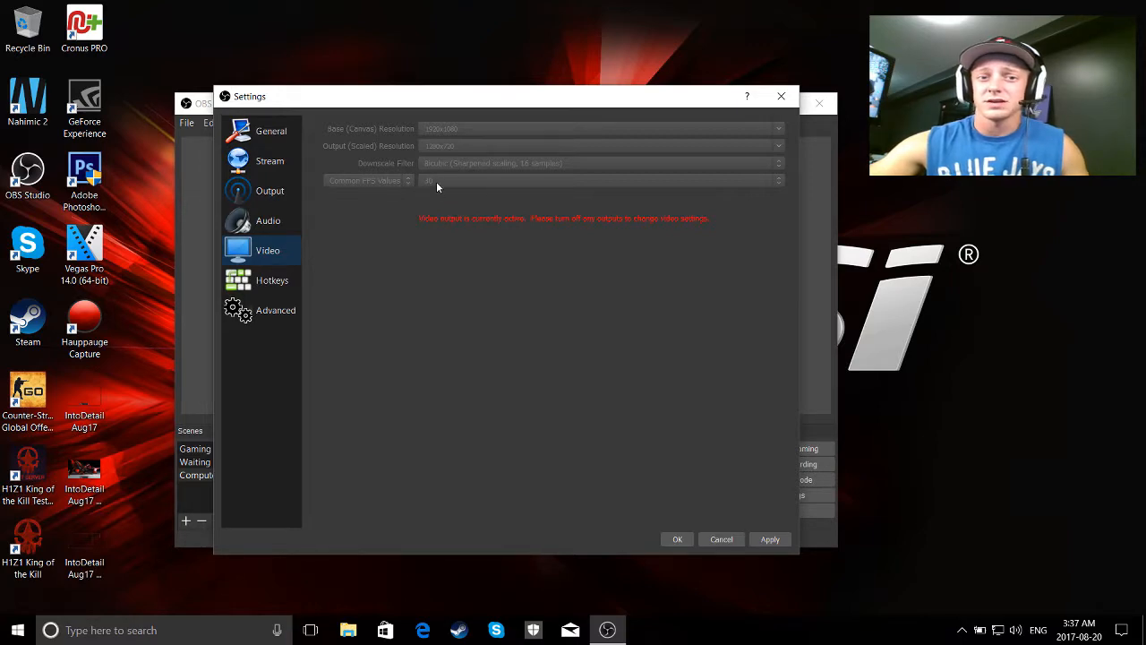
pyautogui.click(273, 280)
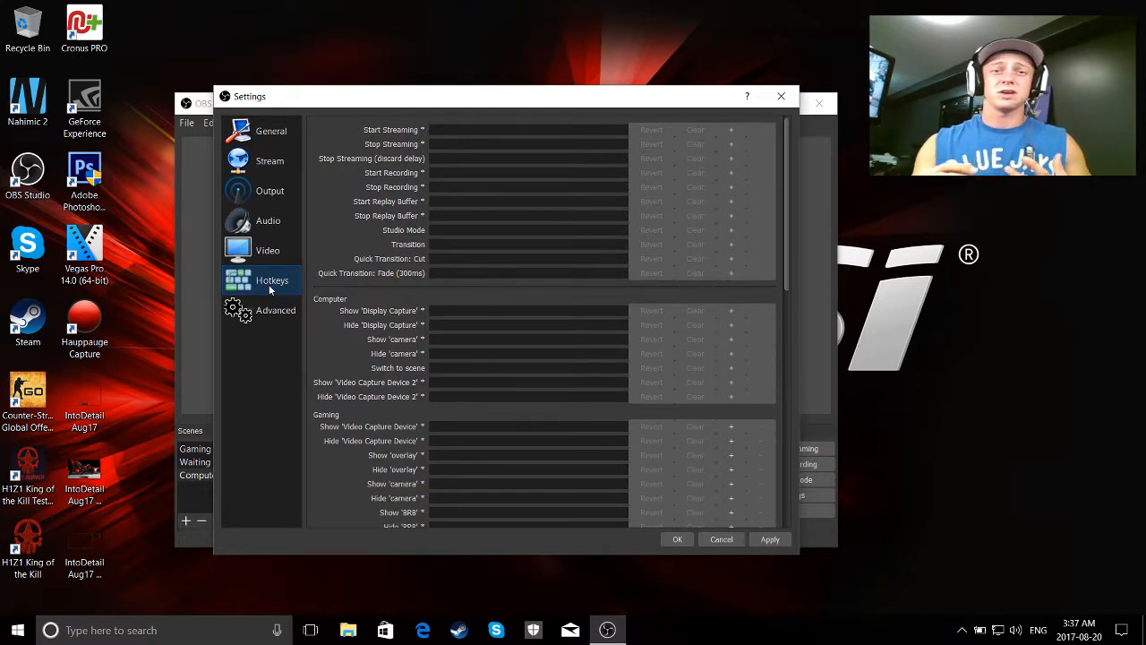
pyautogui.scroll(-3)
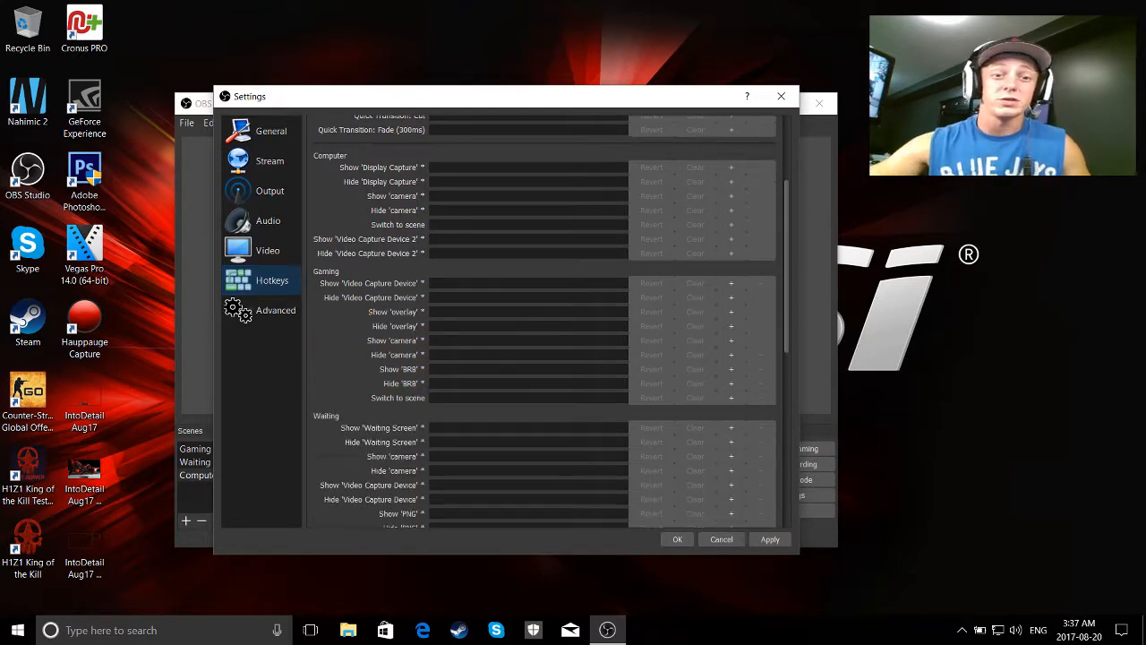
pyautogui.scroll(3)
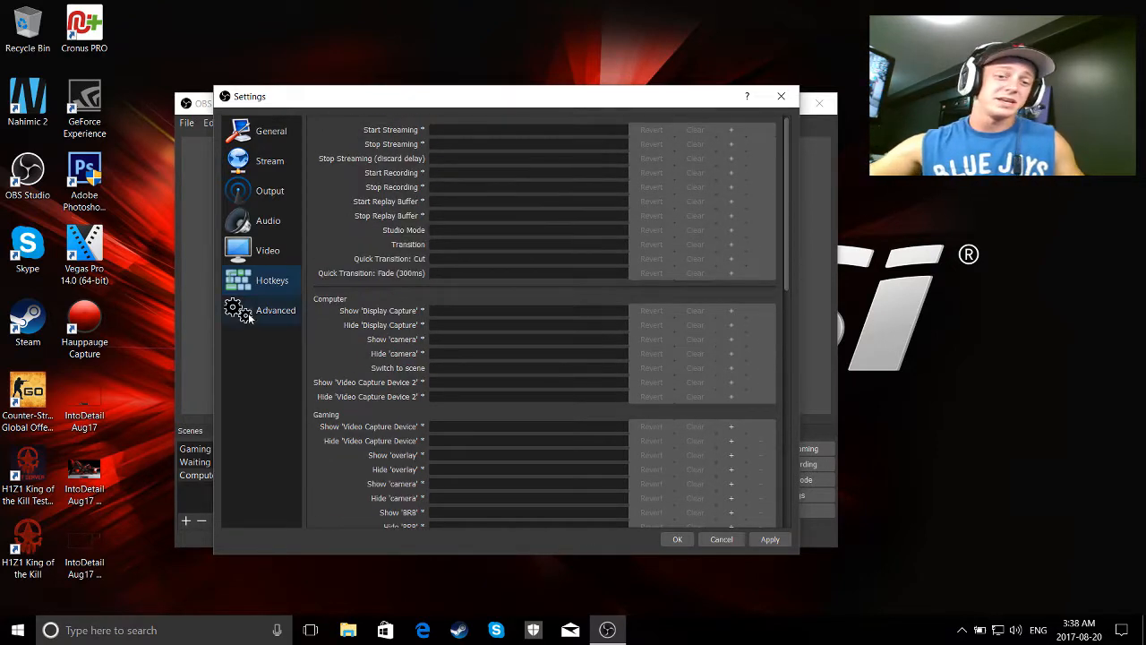
pyautogui.click(276, 310)
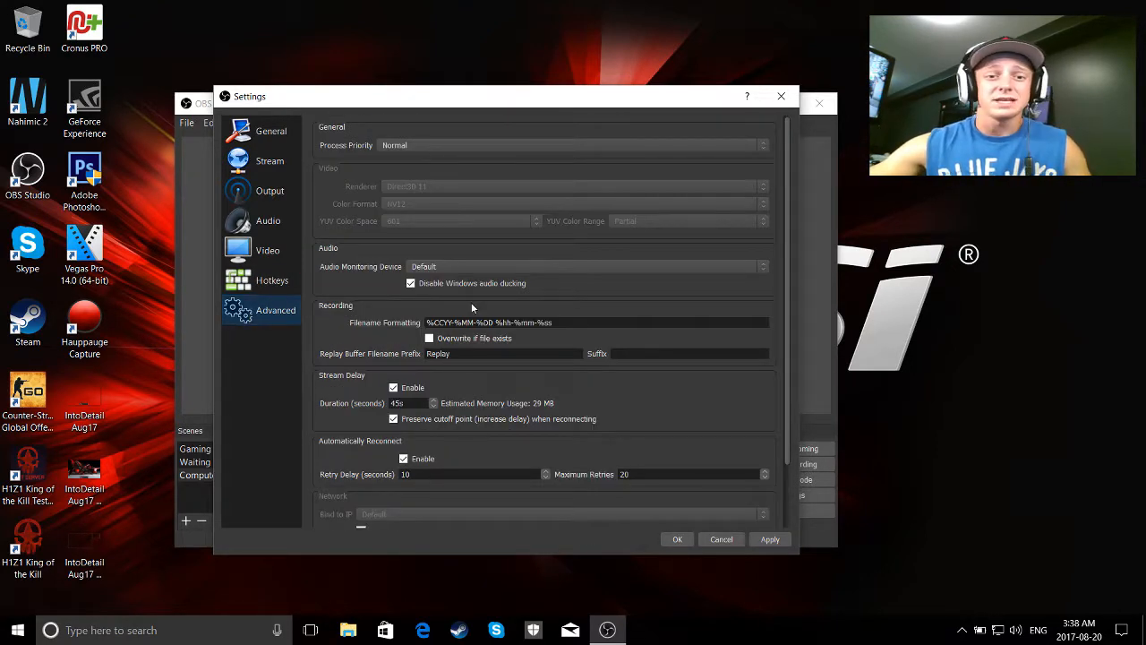
pyautogui.moveTo(555, 416)
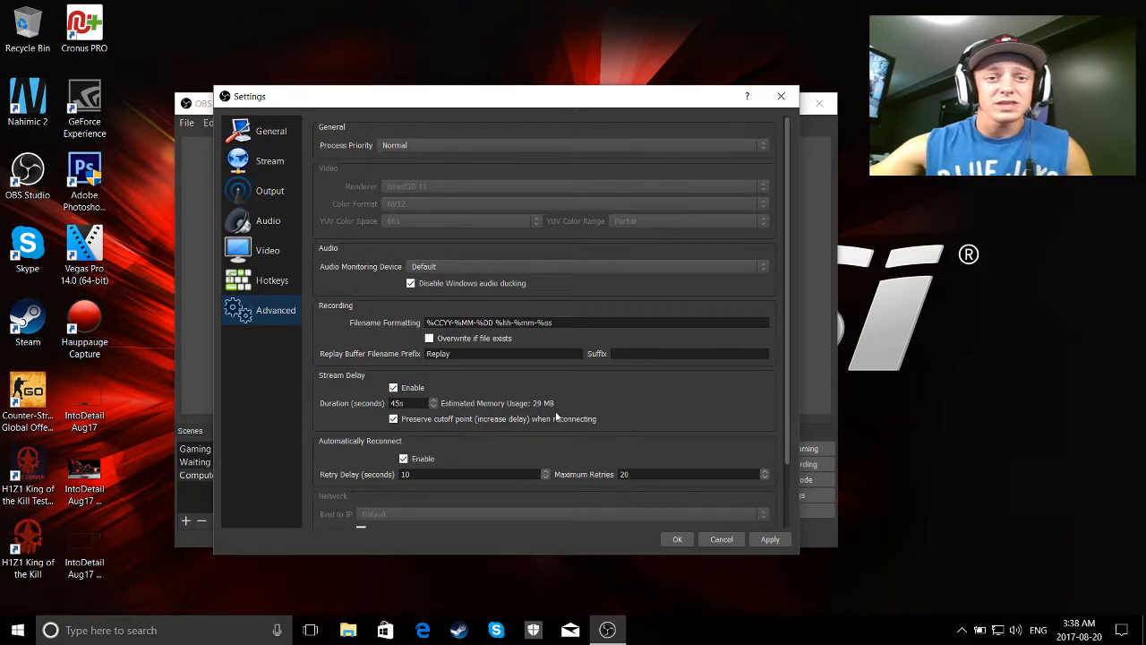
# Scroll Advanced settings past the 45s stream delay to reveal network options
pyautogui.scroll(-3)
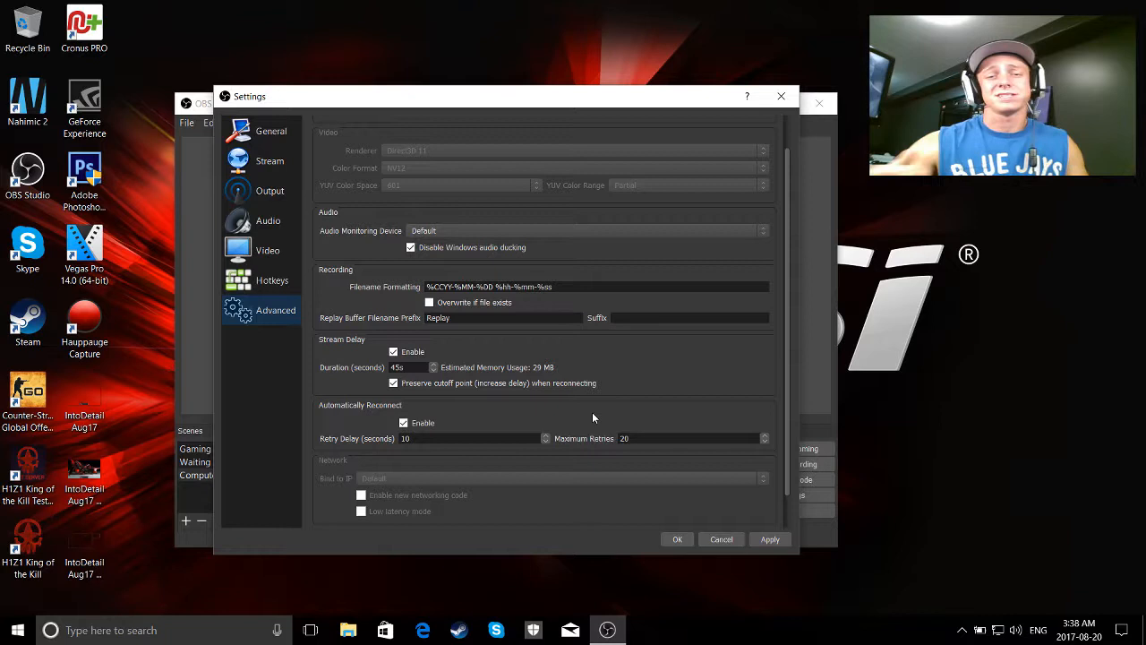
pyautogui.moveTo(358, 367)
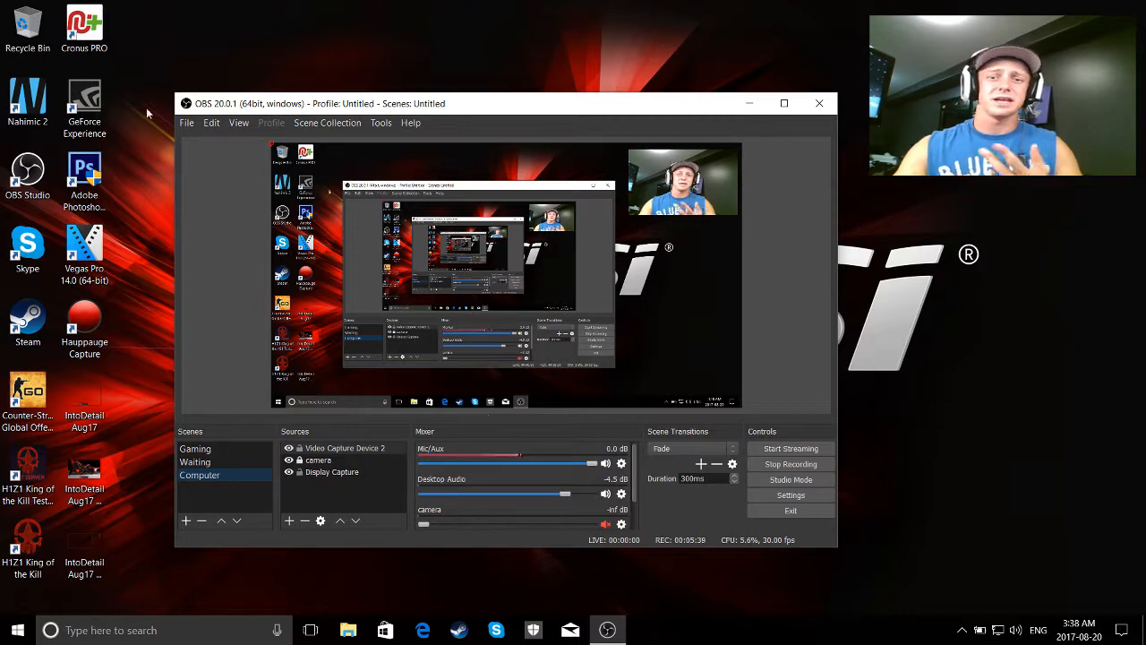
# Open and dismiss the Edit menu, then open the Mic/Aux gear options in the Mixer
pyautogui.click(212, 122)
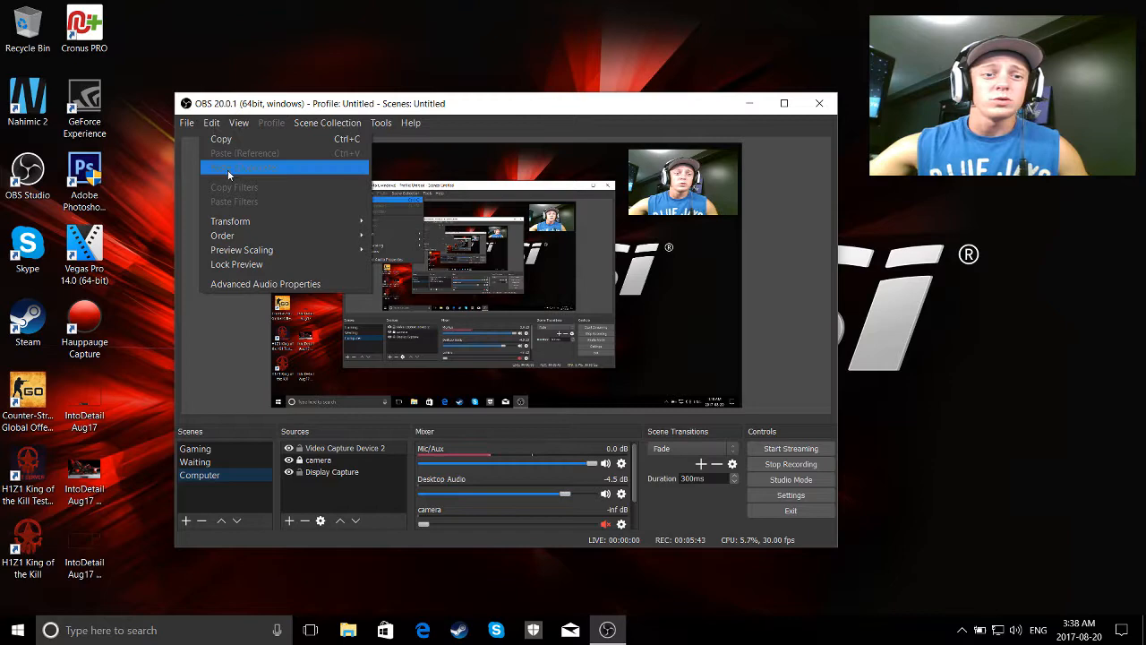
pyautogui.click(265, 283)
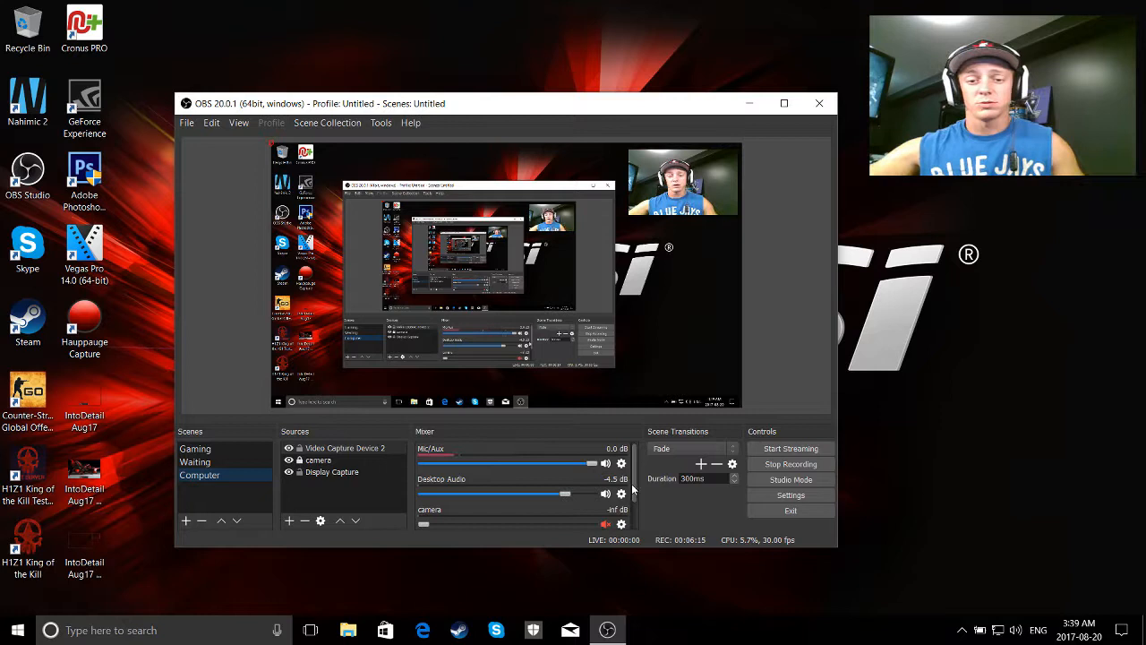
pyautogui.scroll(-3)
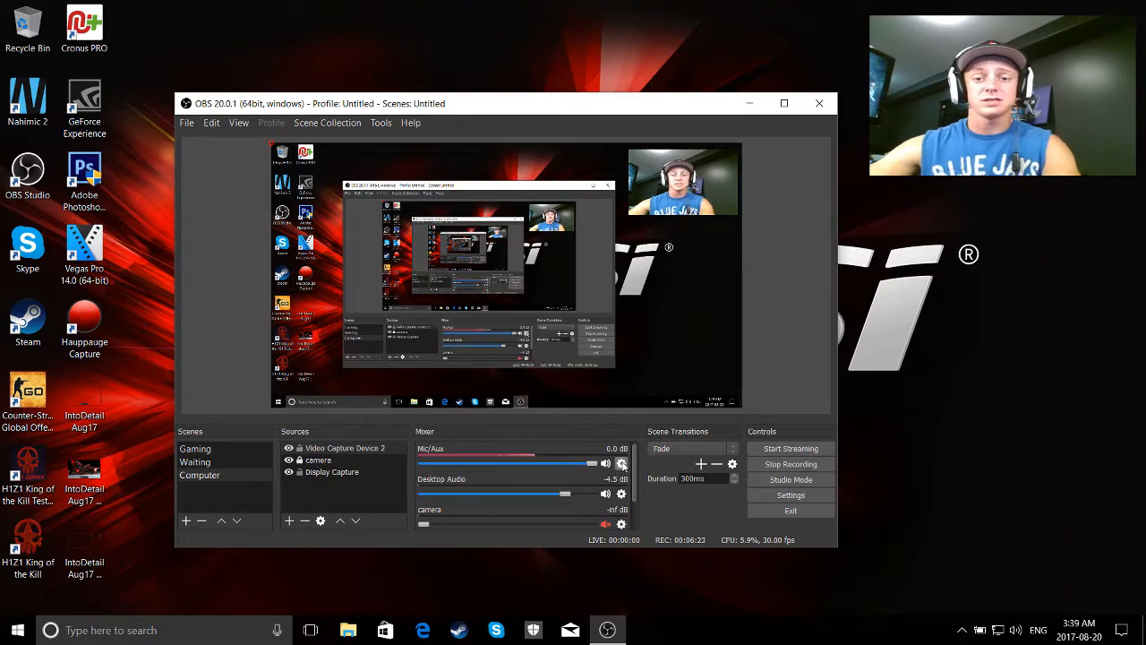
pyautogui.click(622, 462)
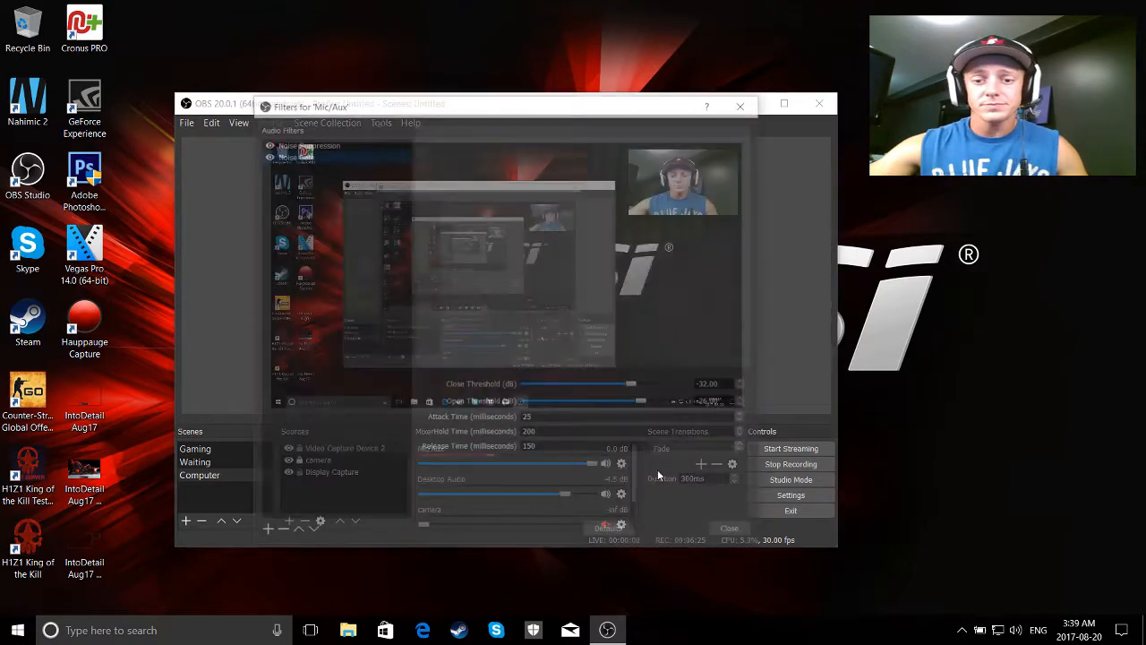
# Review Noise Suppression at -60 dB and Noise Gate at -32/-26 dB, then close
pyautogui.click(305, 142)
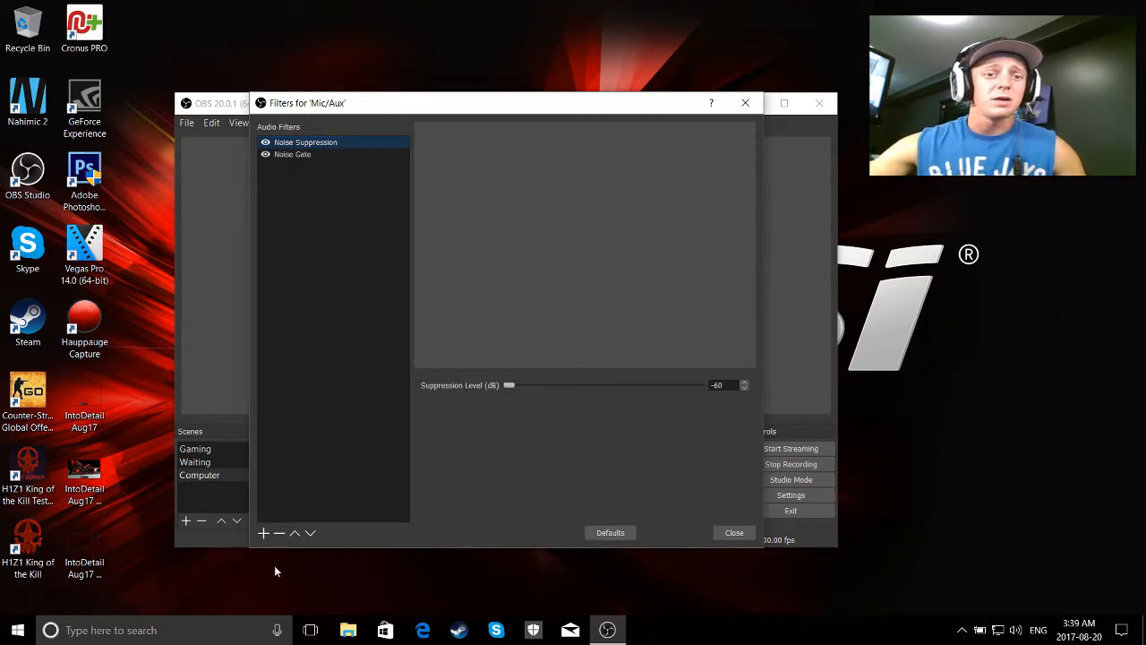
pyautogui.click(263, 533)
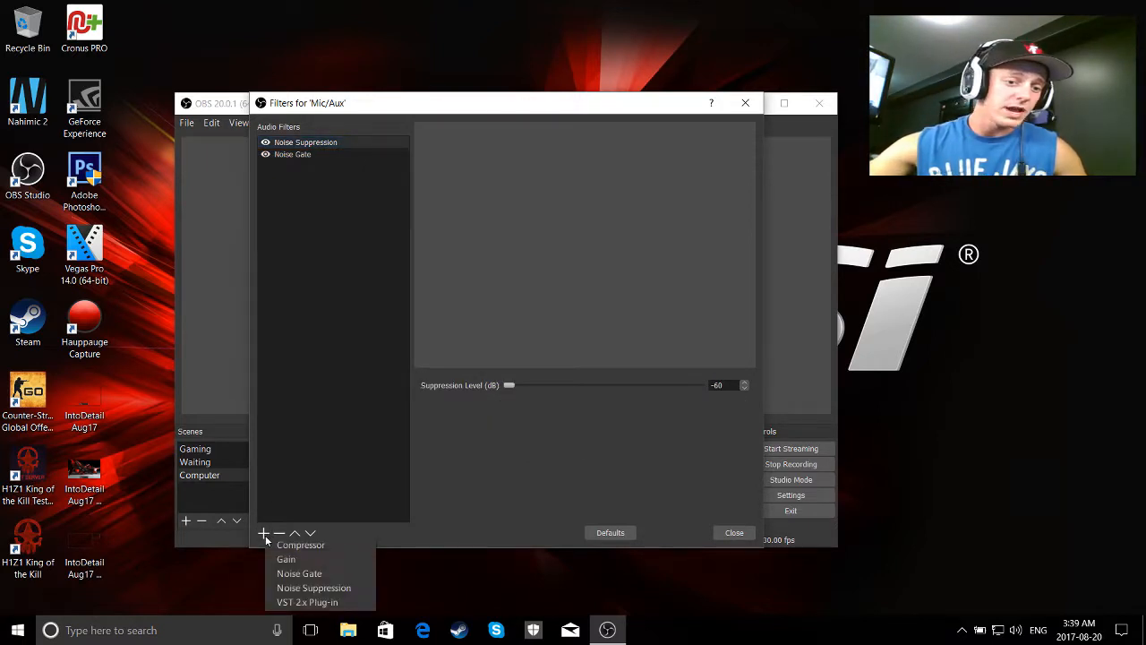
pyautogui.moveTo(301, 544)
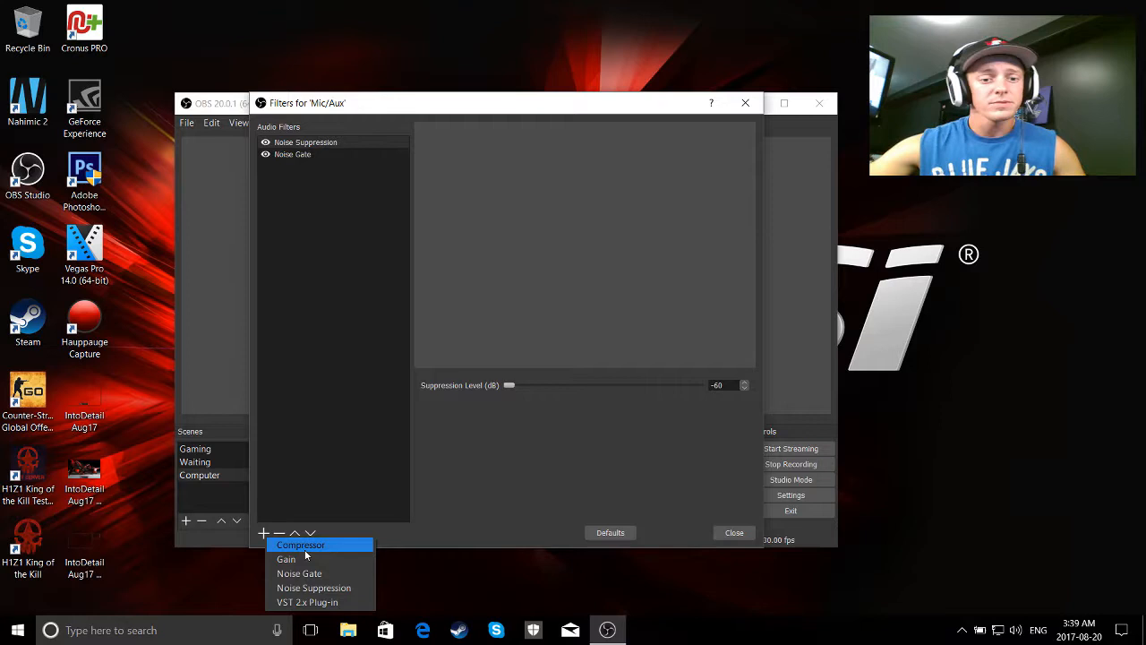
pyautogui.moveTo(299, 573)
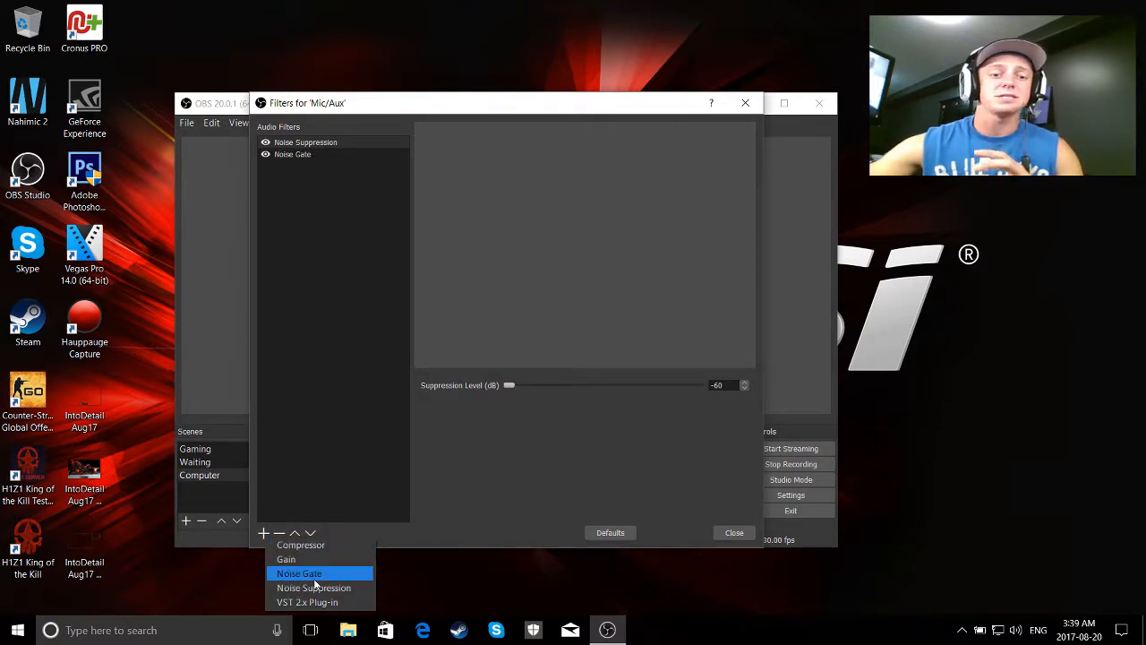
pyautogui.moveTo(301, 544)
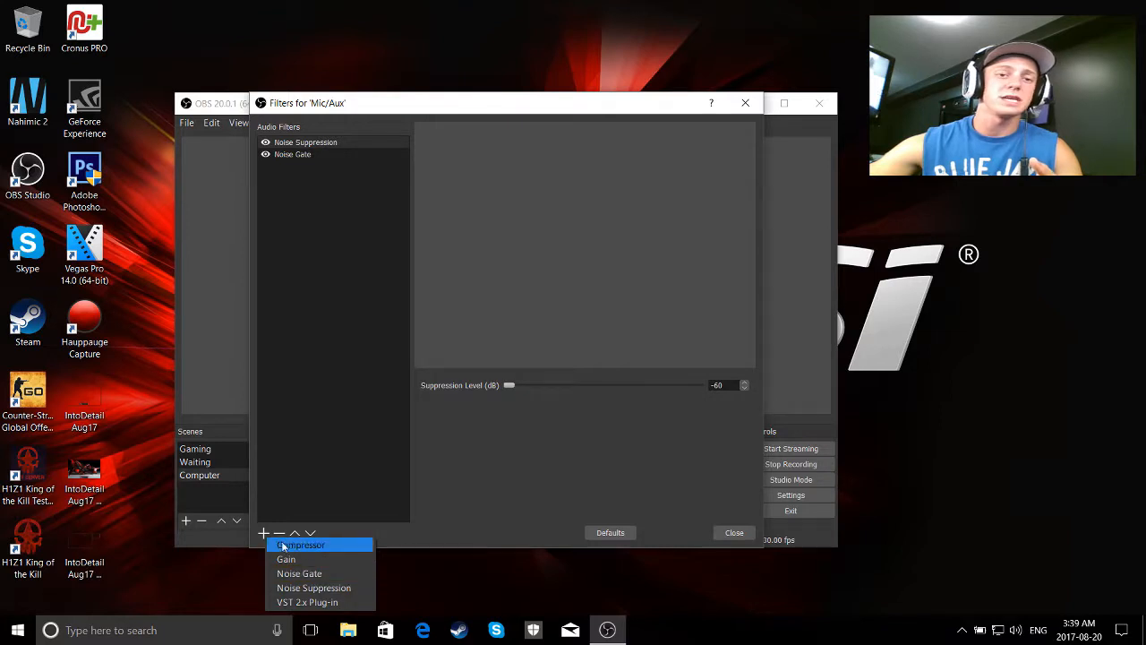
pyautogui.moveTo(299, 551)
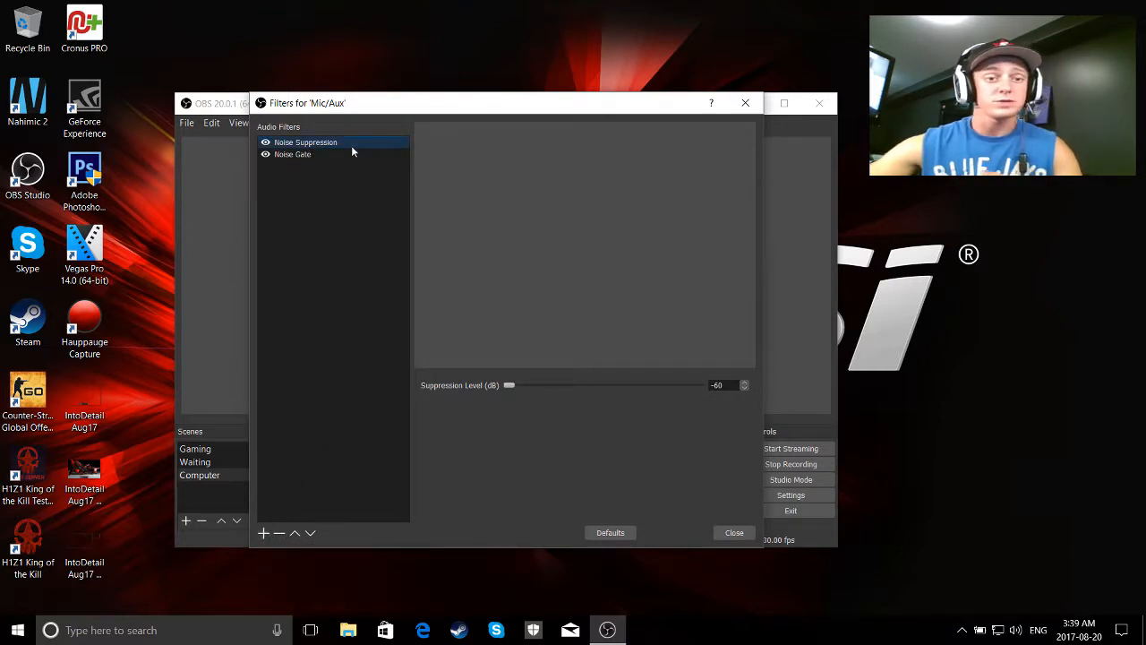
pyautogui.moveTo(516, 397)
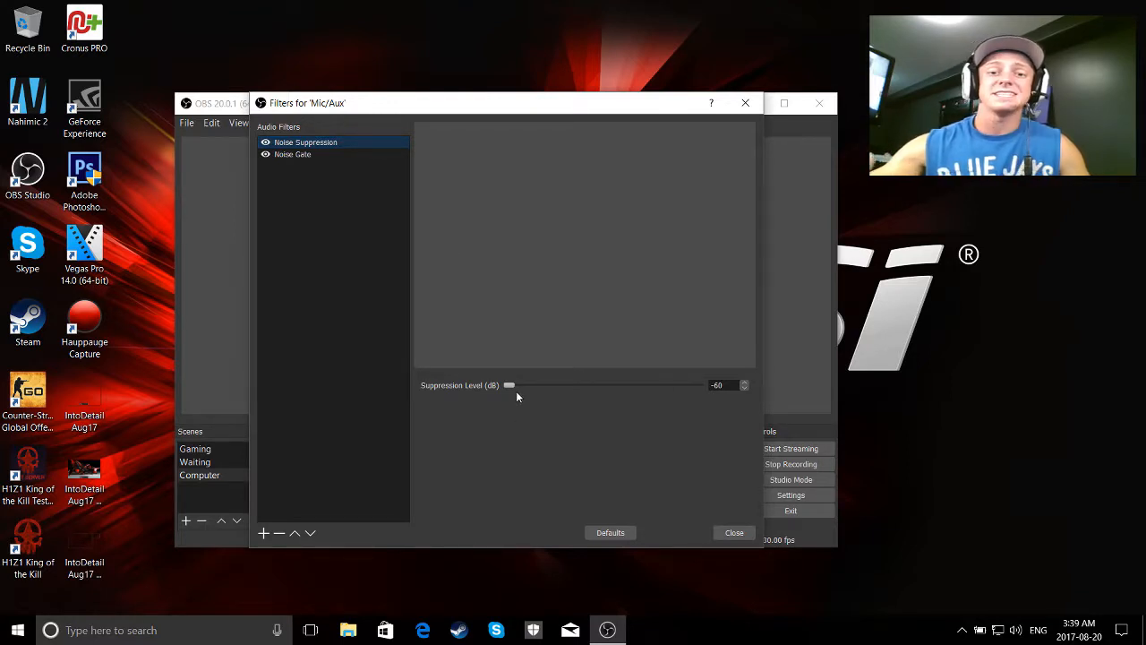
pyautogui.moveTo(636, 359)
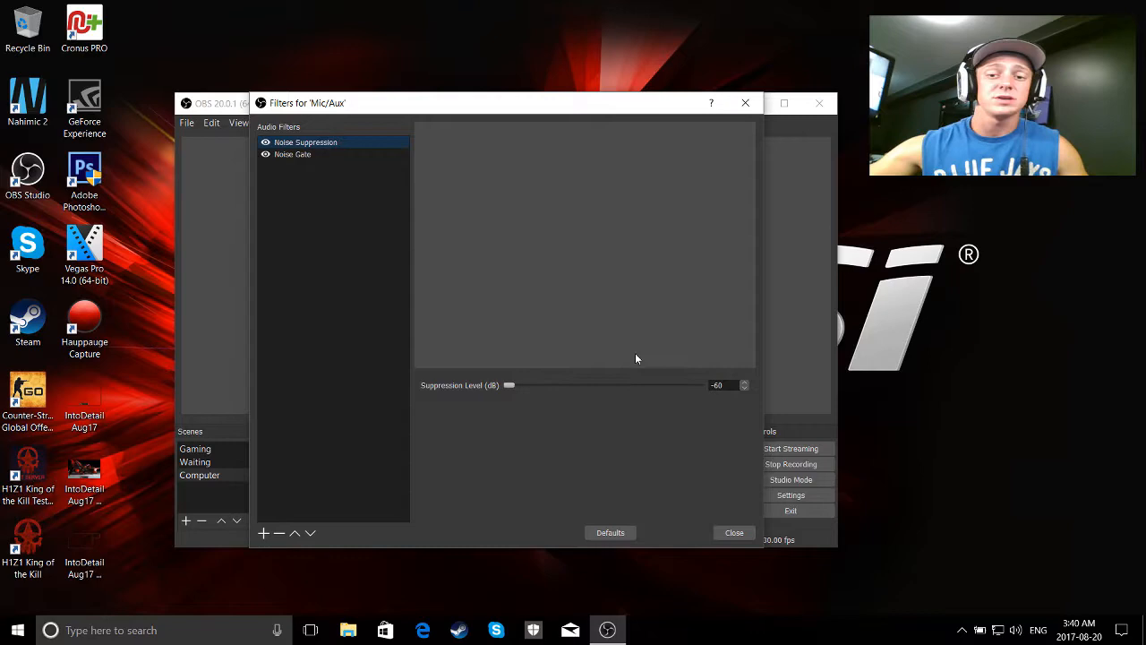
pyautogui.click(293, 154)
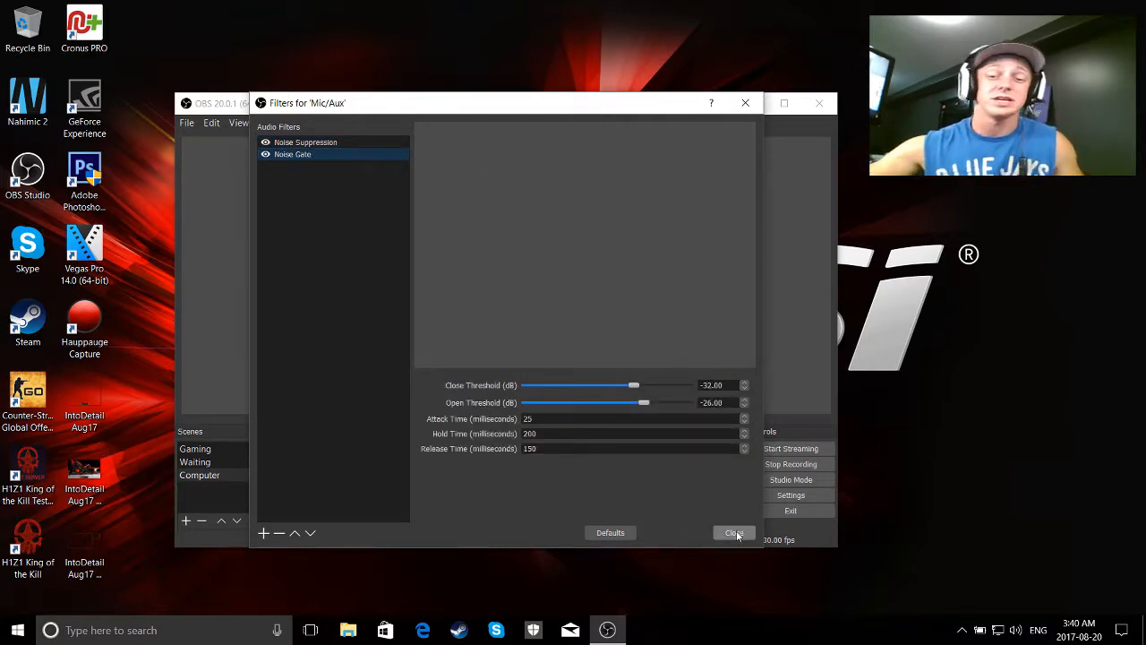
pyautogui.click(733, 533)
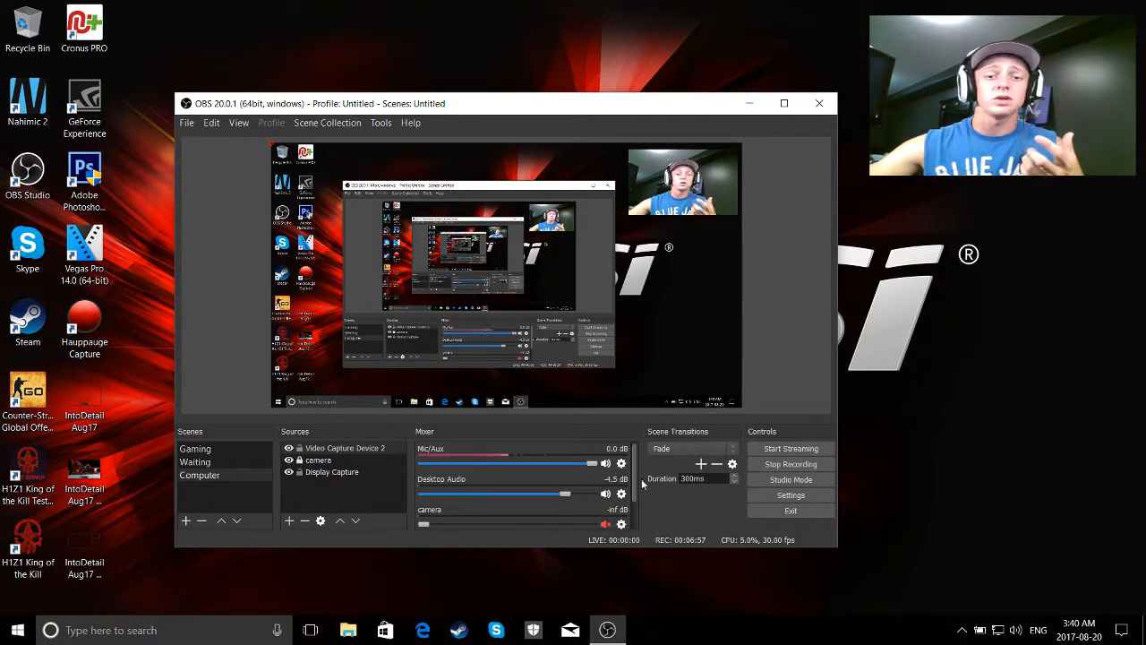
# Open the camera's filters showing the 1000 ms Video Delay and list addable filters
pyautogui.scroll(-3)
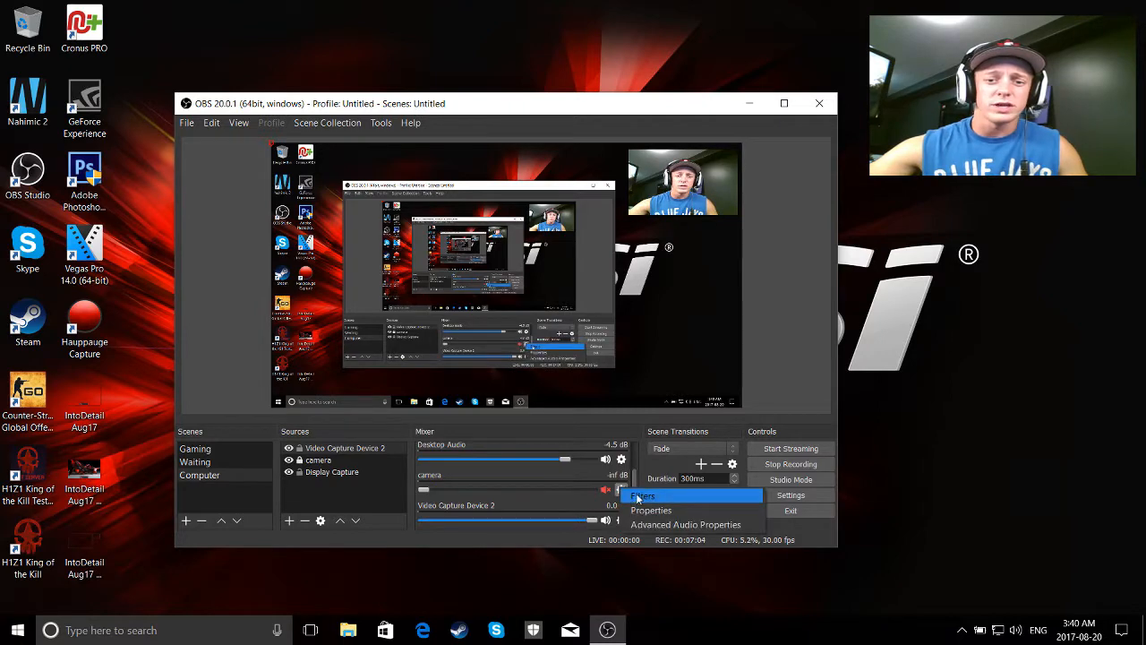
pyautogui.click(642, 495)
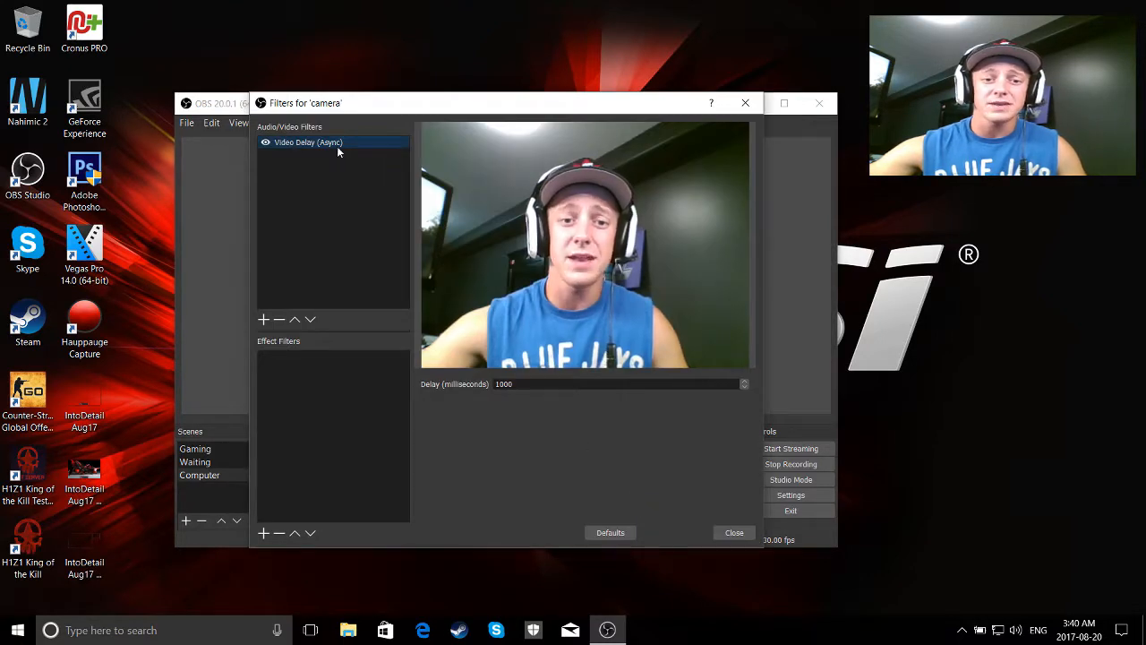
pyautogui.moveTo(311, 254)
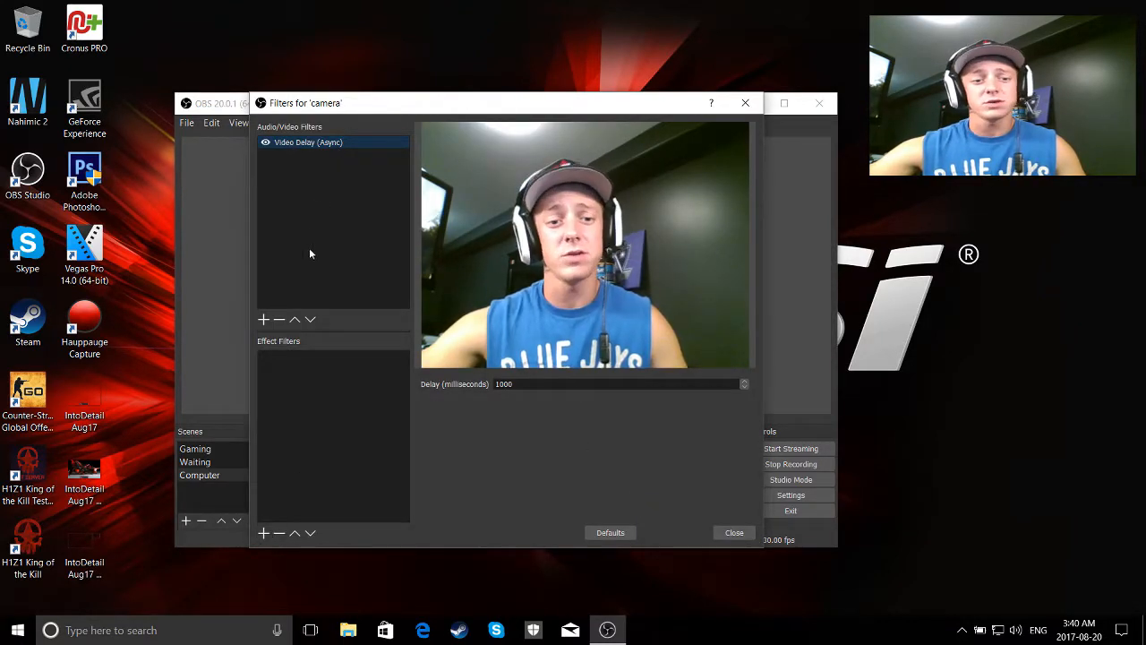
pyautogui.click(263, 318)
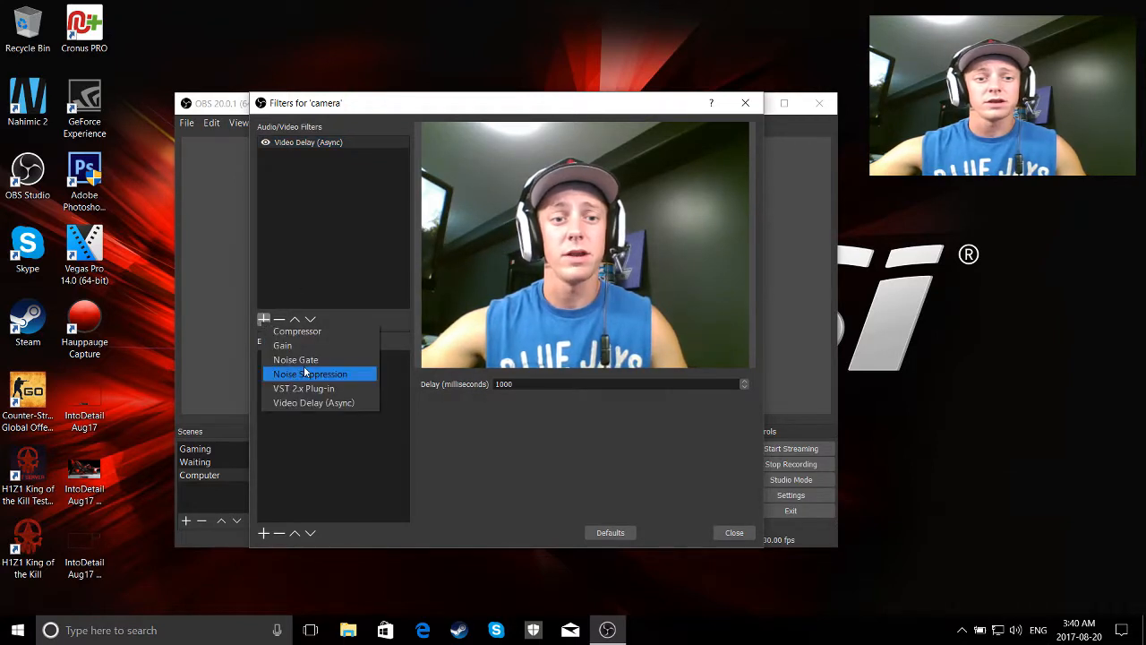